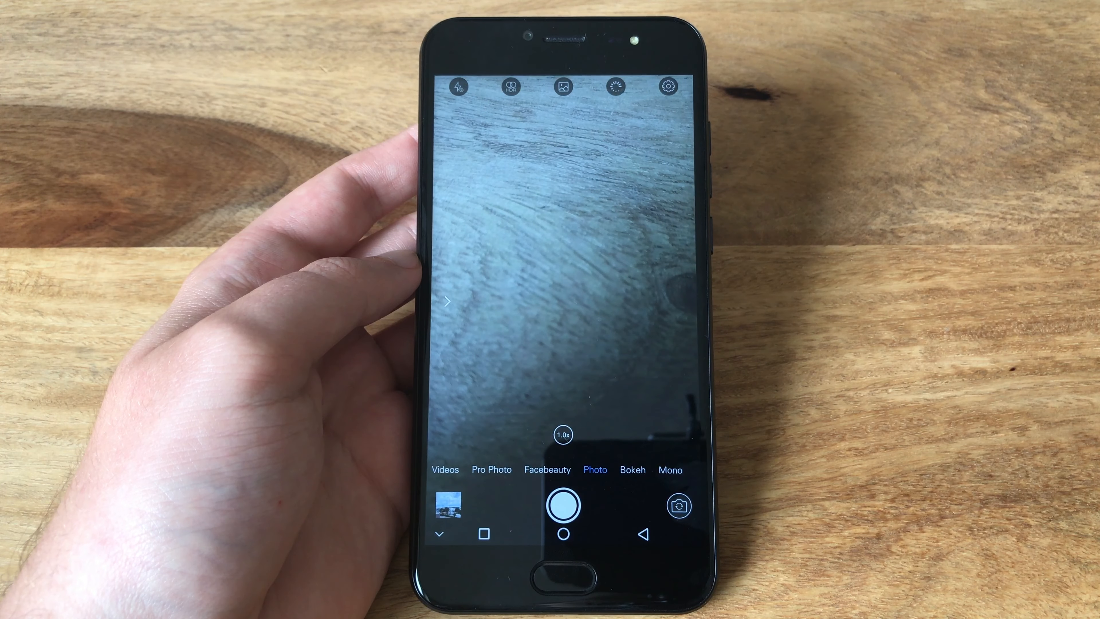
- Check the camera settings panel and return to the Photo viewfinder
left_click(563, 301)
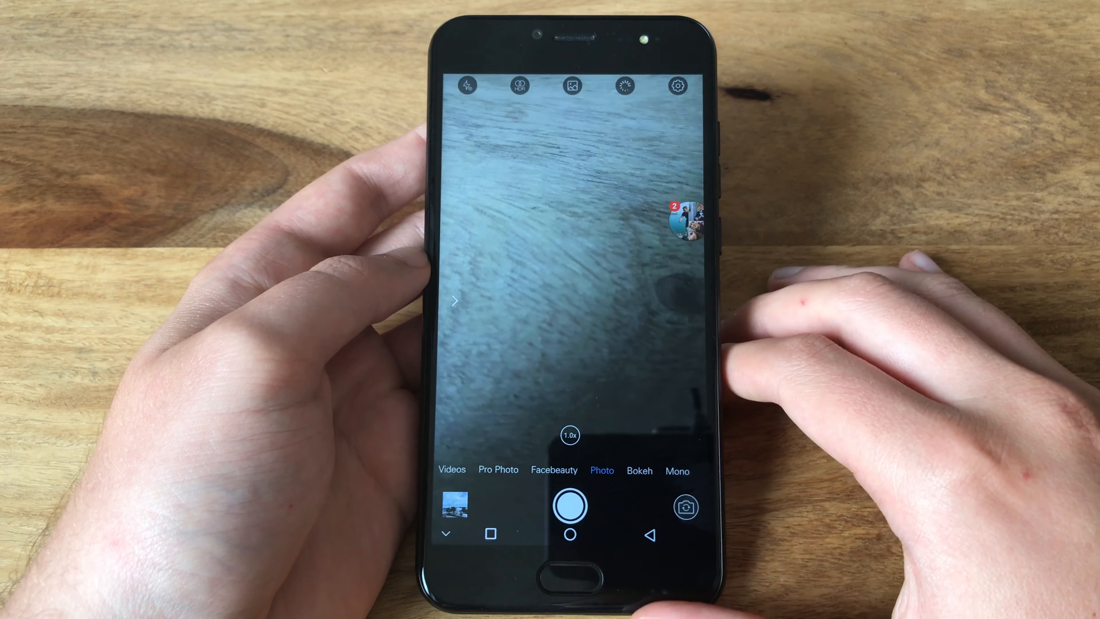
left_click(569, 505)
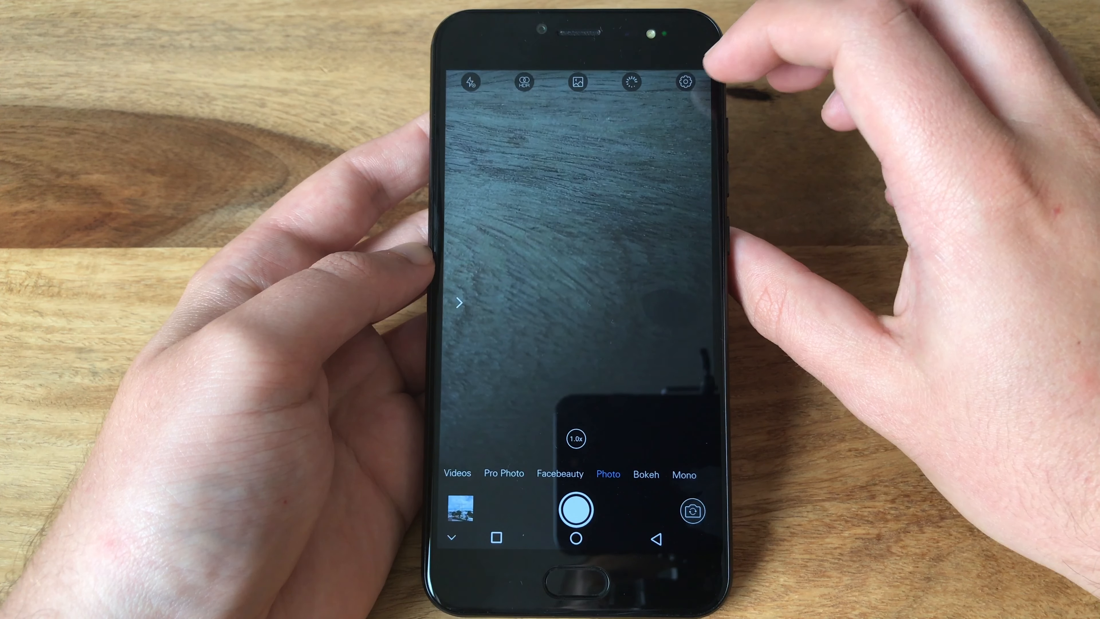
left_click(685, 82)
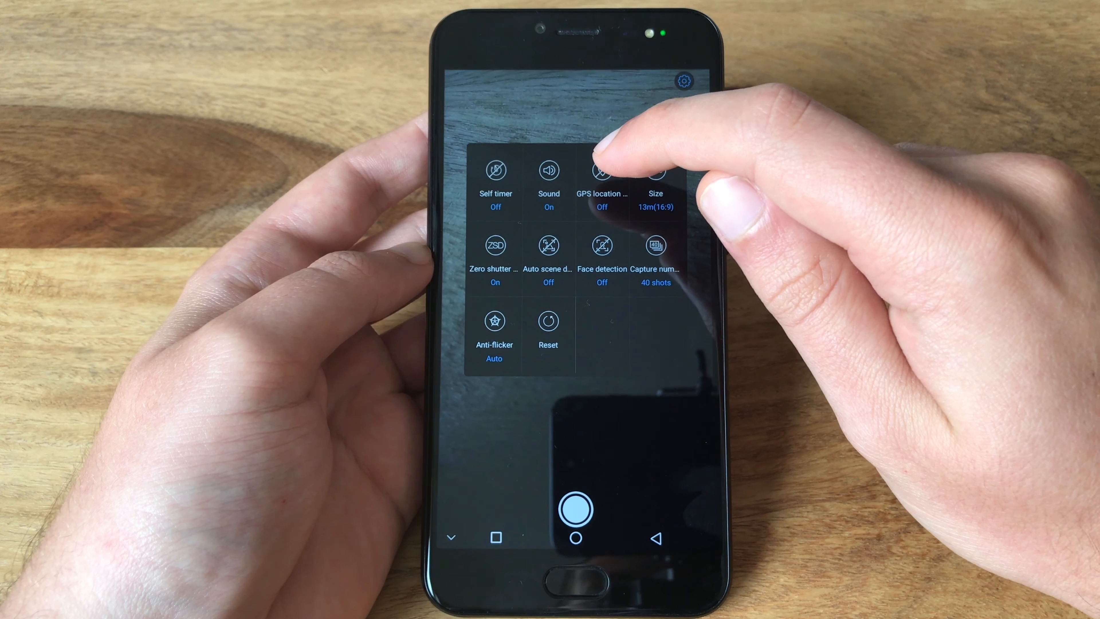
left_click(655, 170)
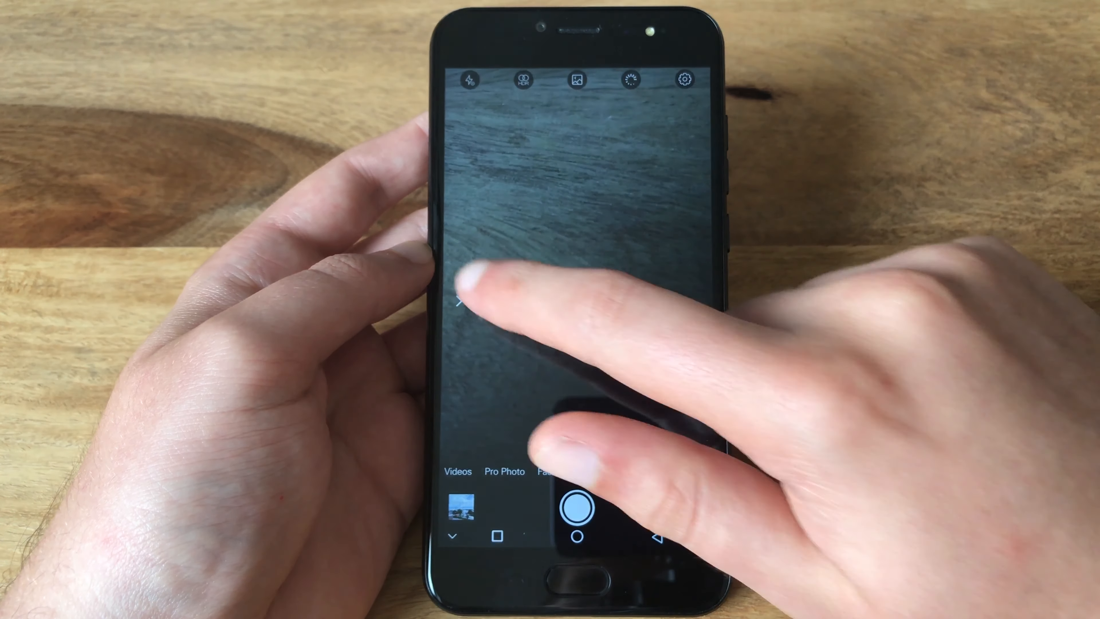
- Cycle through Panorama, Videos and Pro Photo modes, ending on Facebeauty
left_click(647, 471)
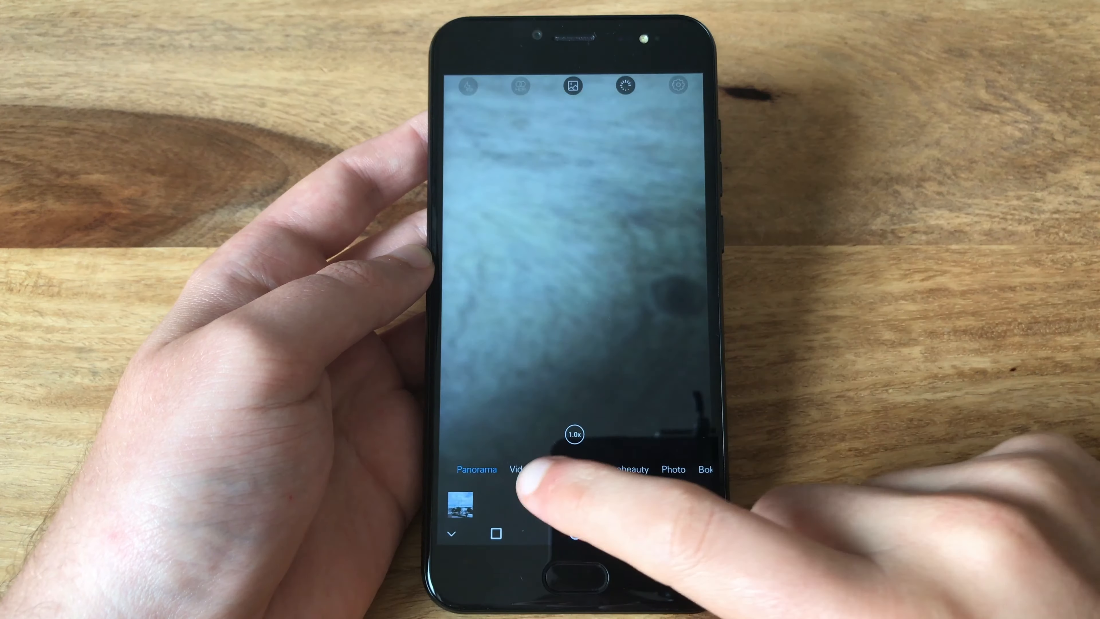
left_click(523, 469)
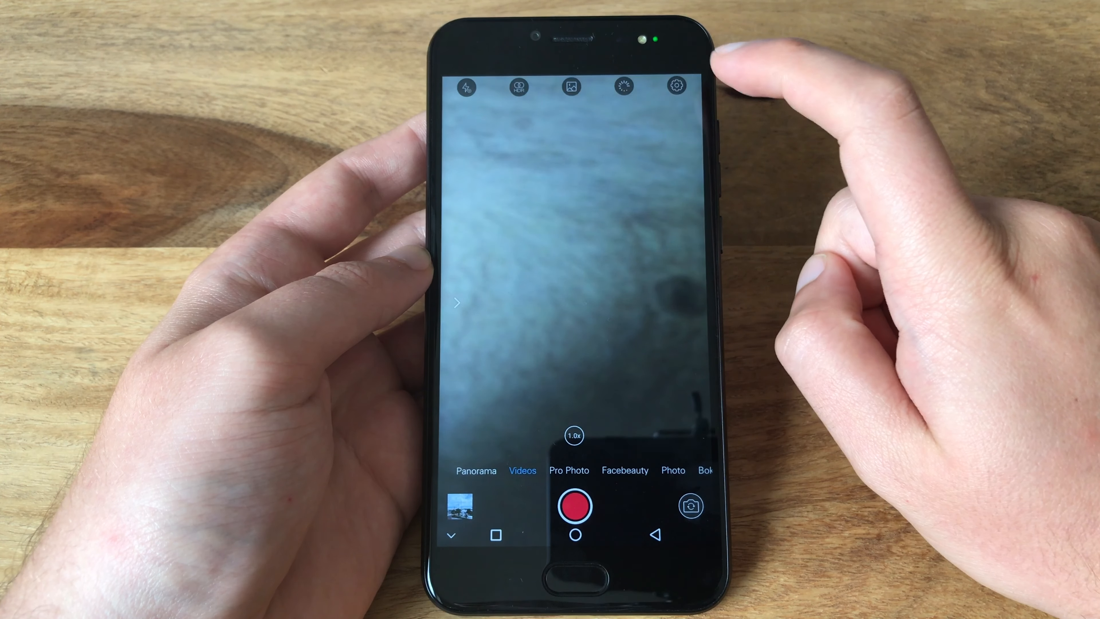
left_click(675, 85)
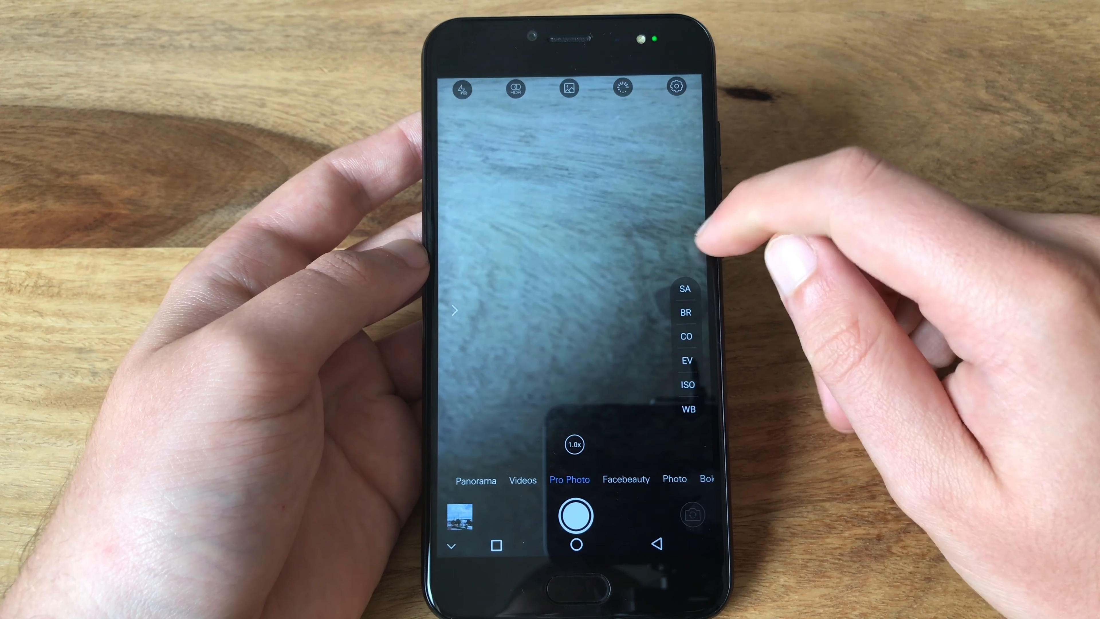
left_click(686, 288)
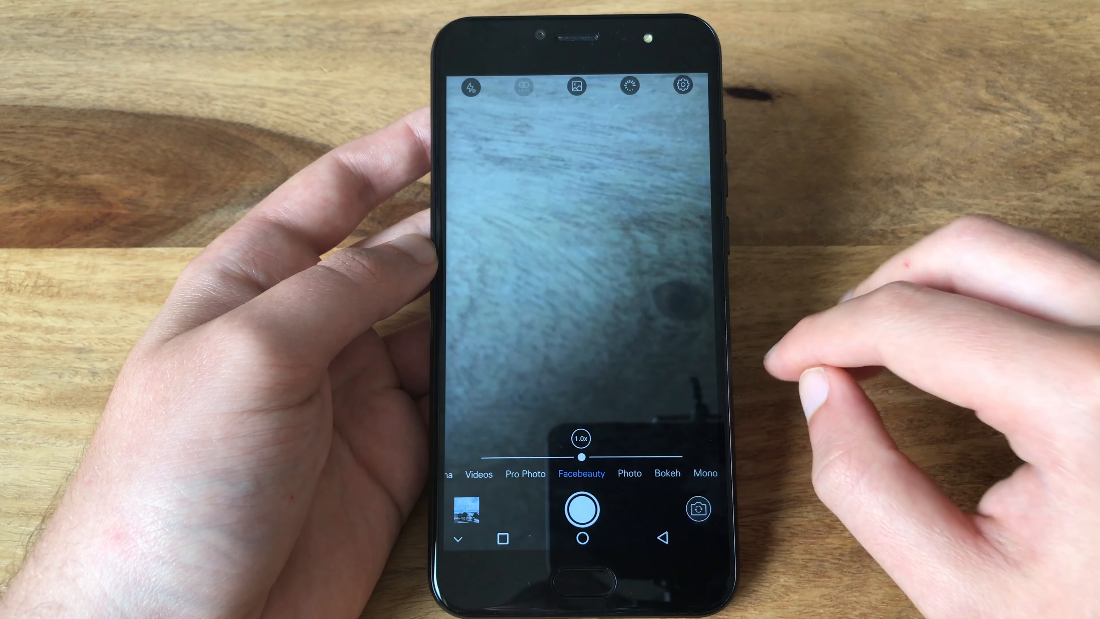
- Switch to Bokeh mode and try apertures F8.0, F2.2, F5.6, settling on F2.8 while framing the charger
left_click(666, 472)
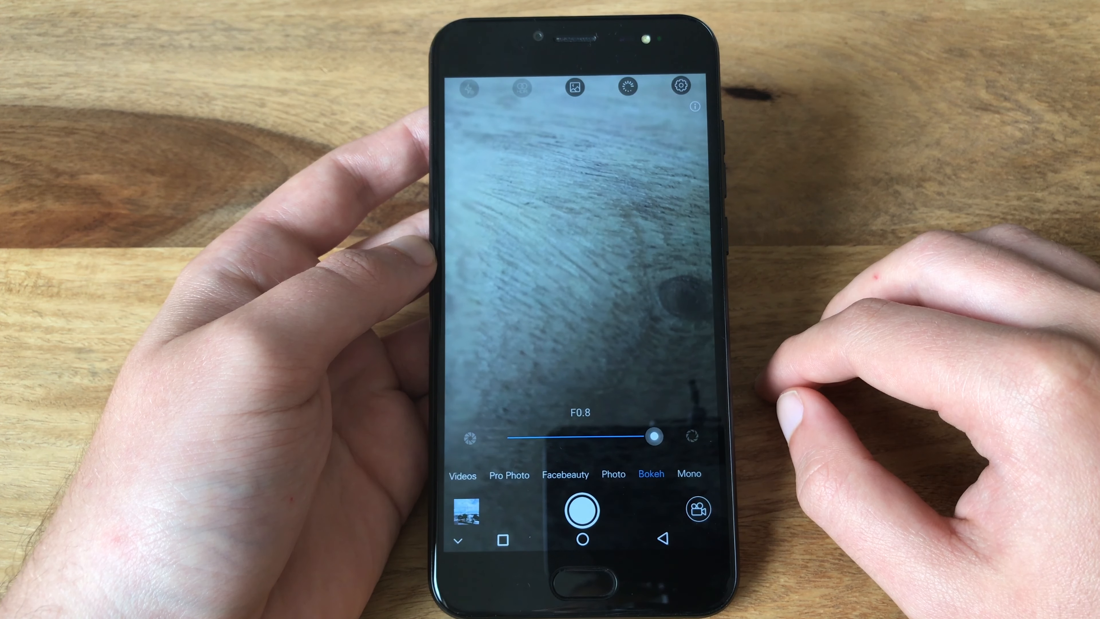
left_click_drag(656, 437, 646, 437)
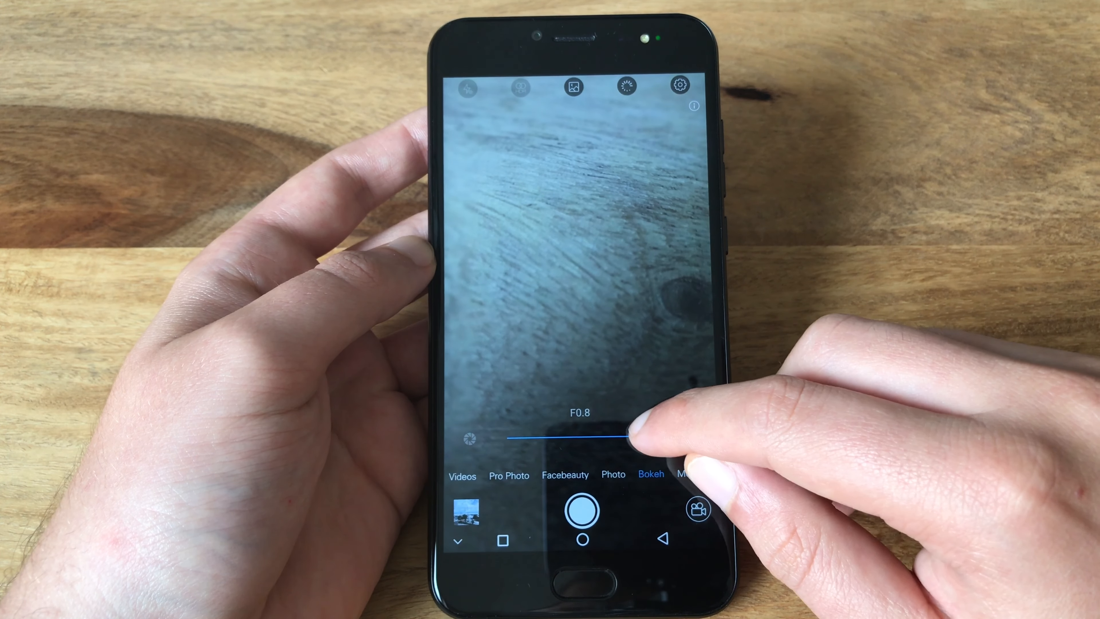
left_click_drag(625, 439, 526, 435)
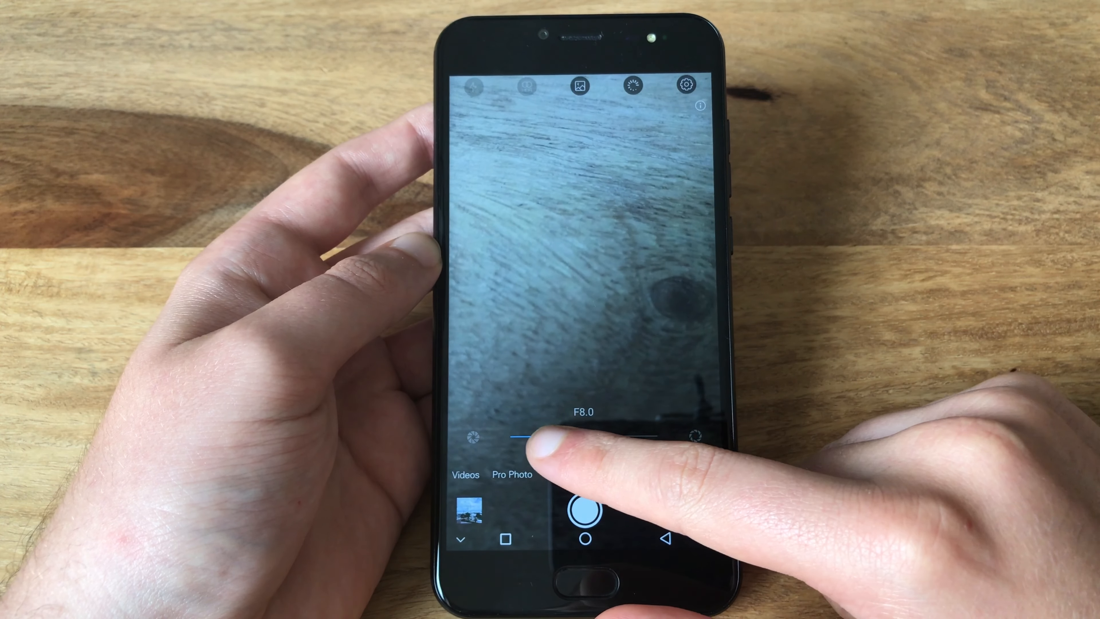
left_click_drag(522, 437, 614, 437)
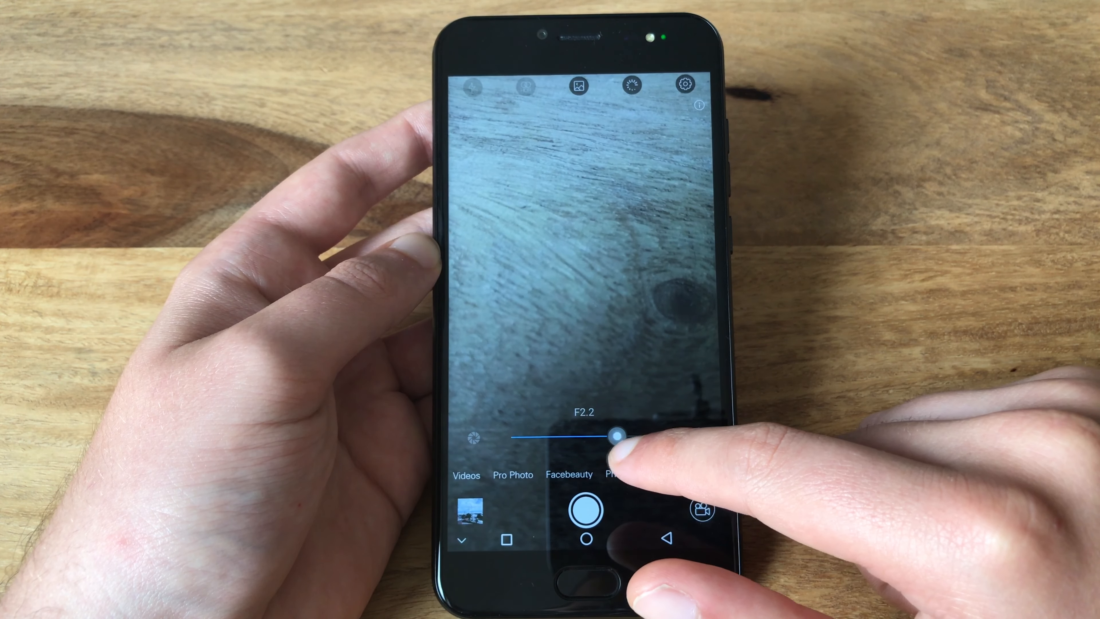
left_click_drag(616, 437, 581, 436)
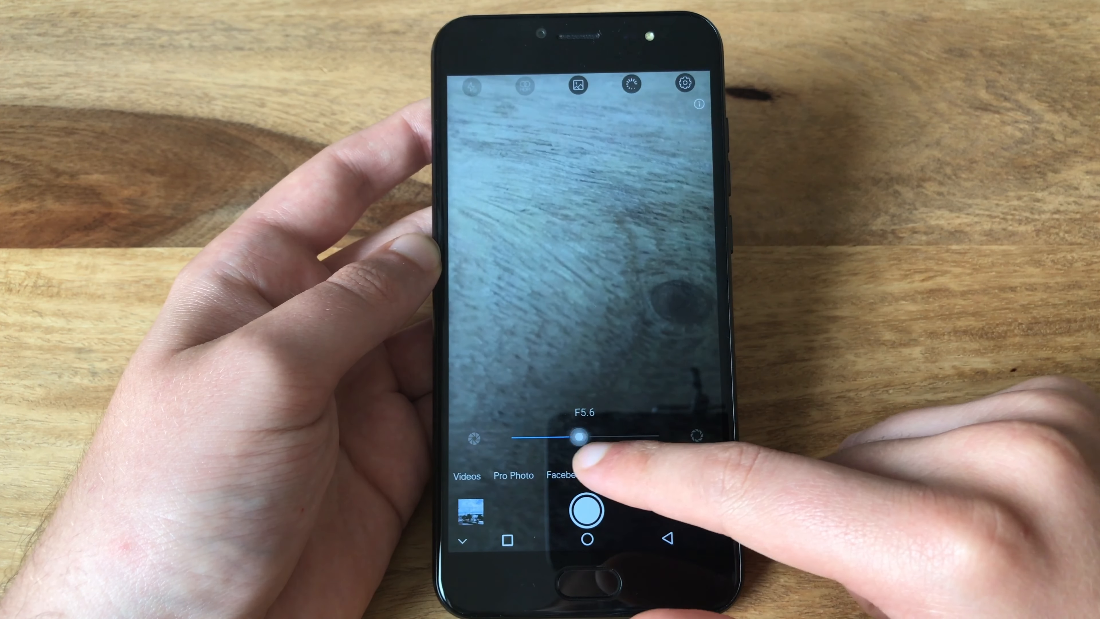
left_click_drag(581, 436, 605, 437)
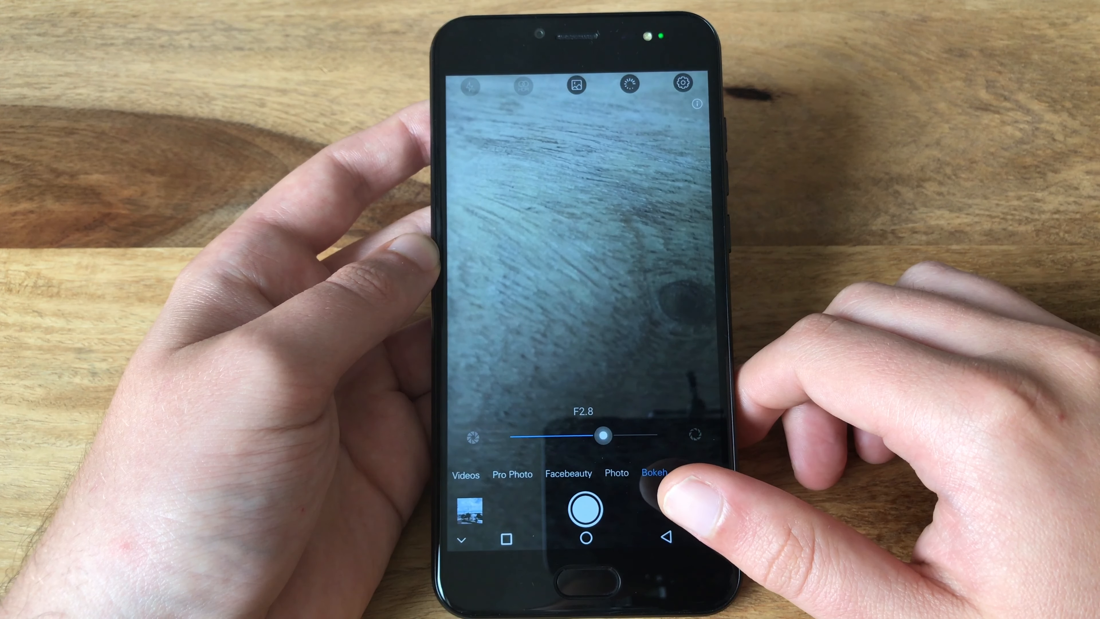
scroll("left", 3)
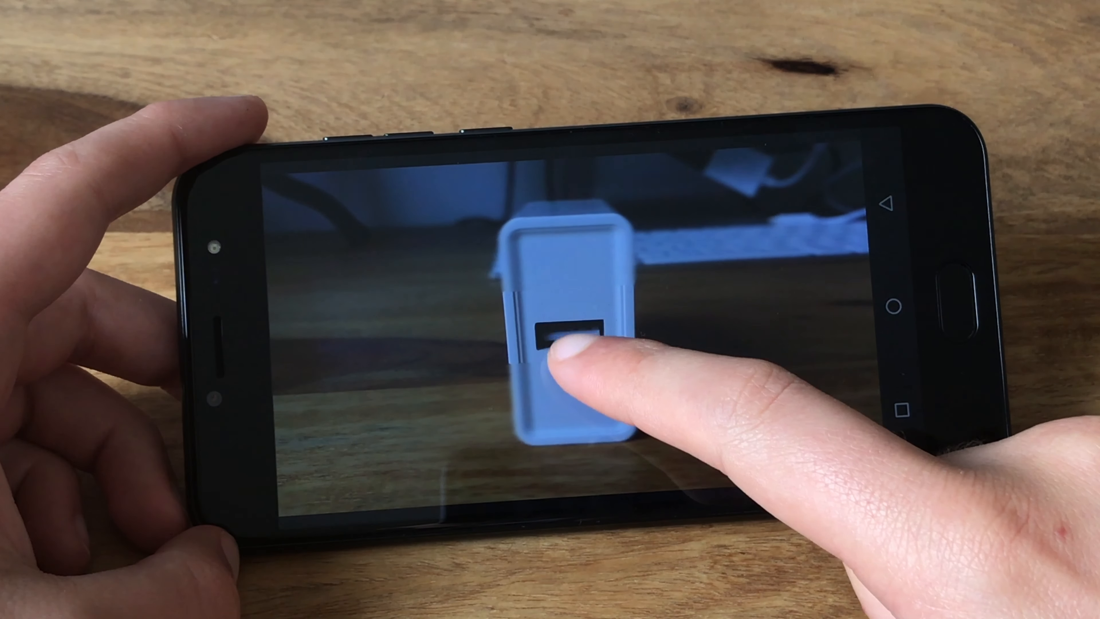
- Refocus on the charger and sweep the blur aperture through F1.2, F0.6 and F10
left_click(554, 351)
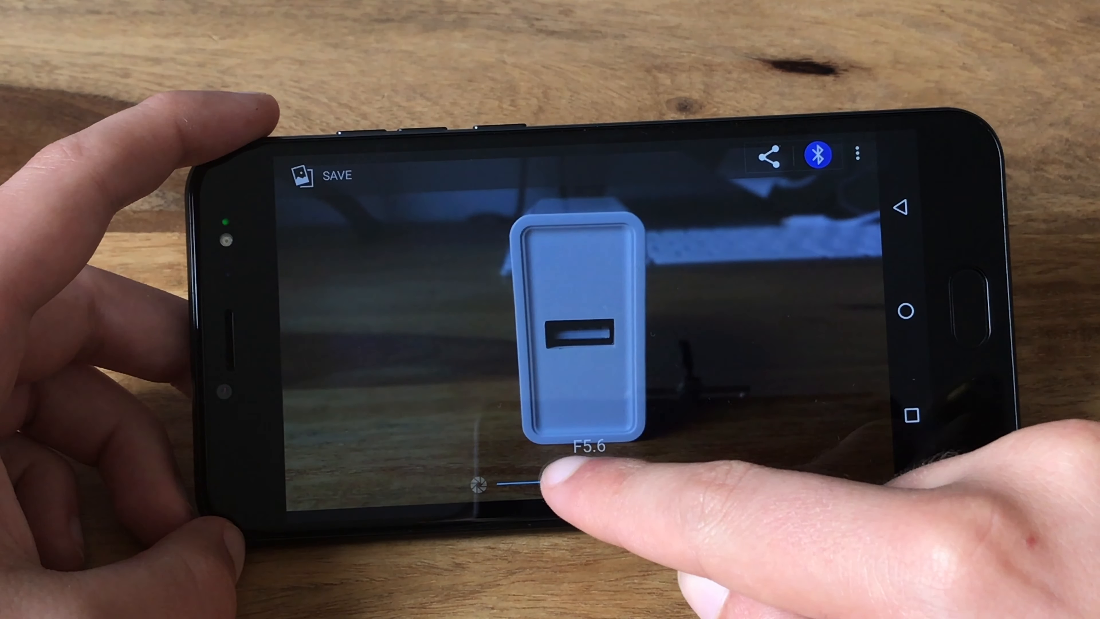
left_click_drag(533, 483, 639, 482)
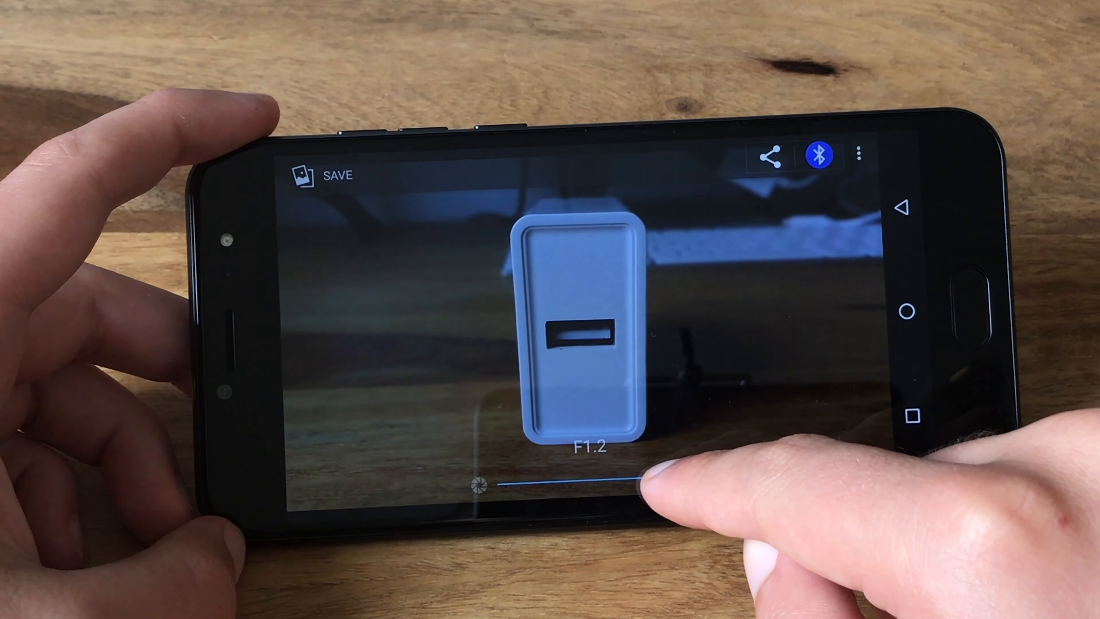
left_click_drag(638, 481, 677, 477)
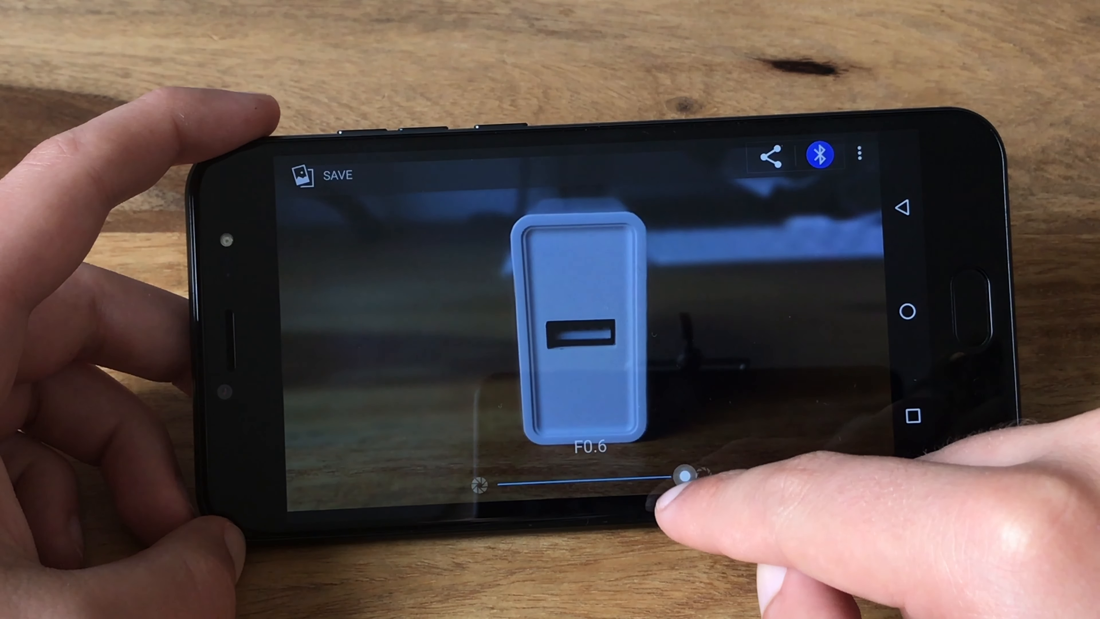
left_click_drag(685, 476, 551, 484)
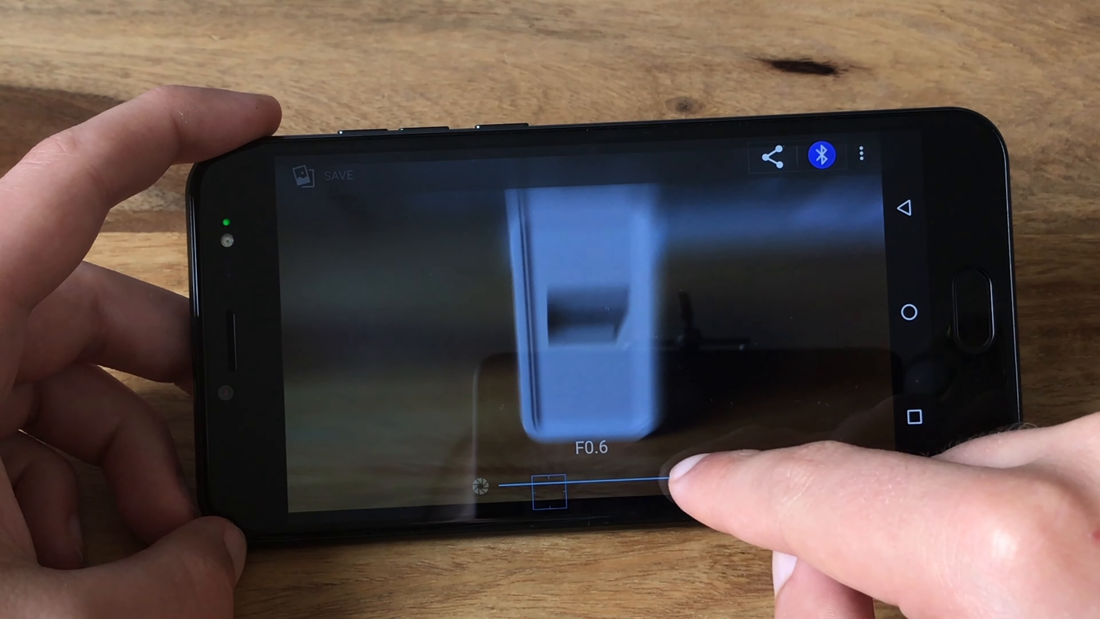
left_click_drag(551, 484, 691, 481)
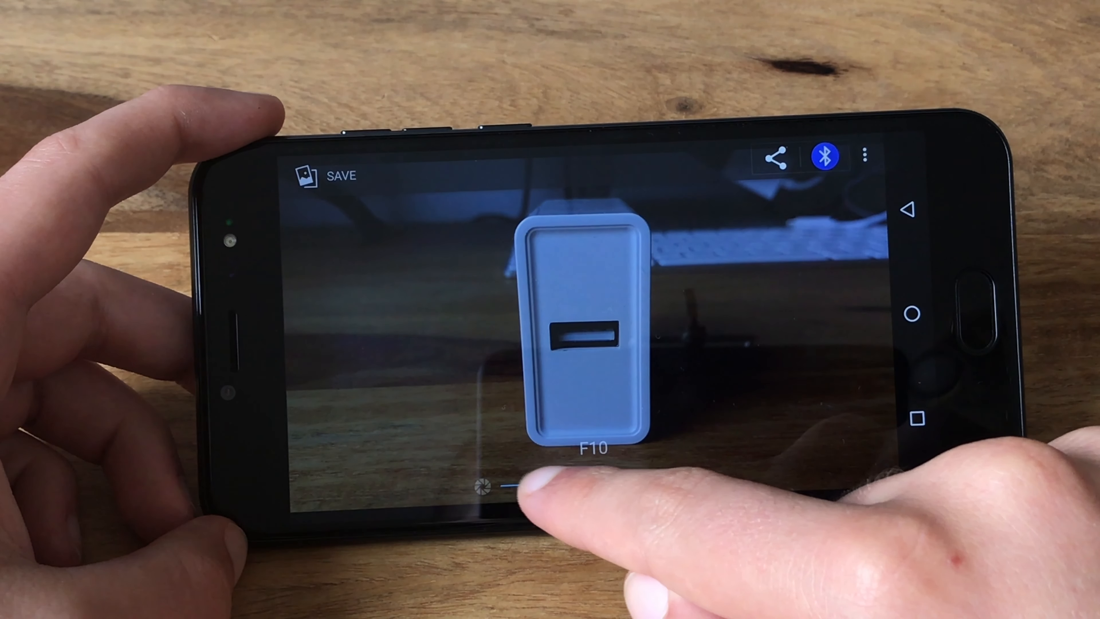
- Try apertures F5.6 and F2.2, then set the final refocus point on the charger shot
left_click_drag(519, 486, 589, 482)
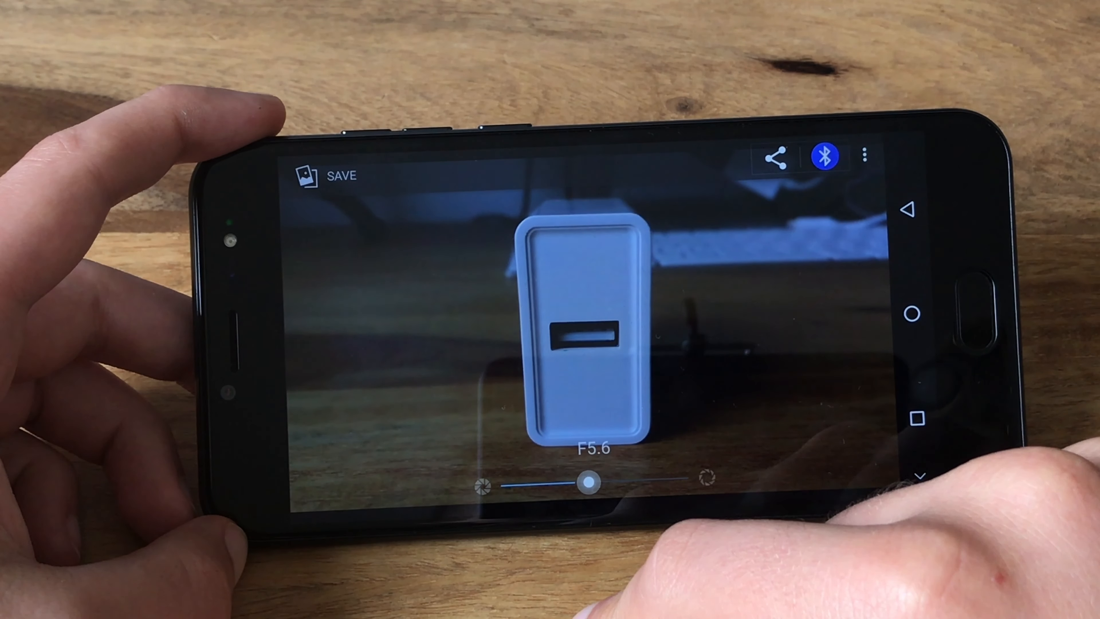
left_click_drag(588, 481, 635, 482)
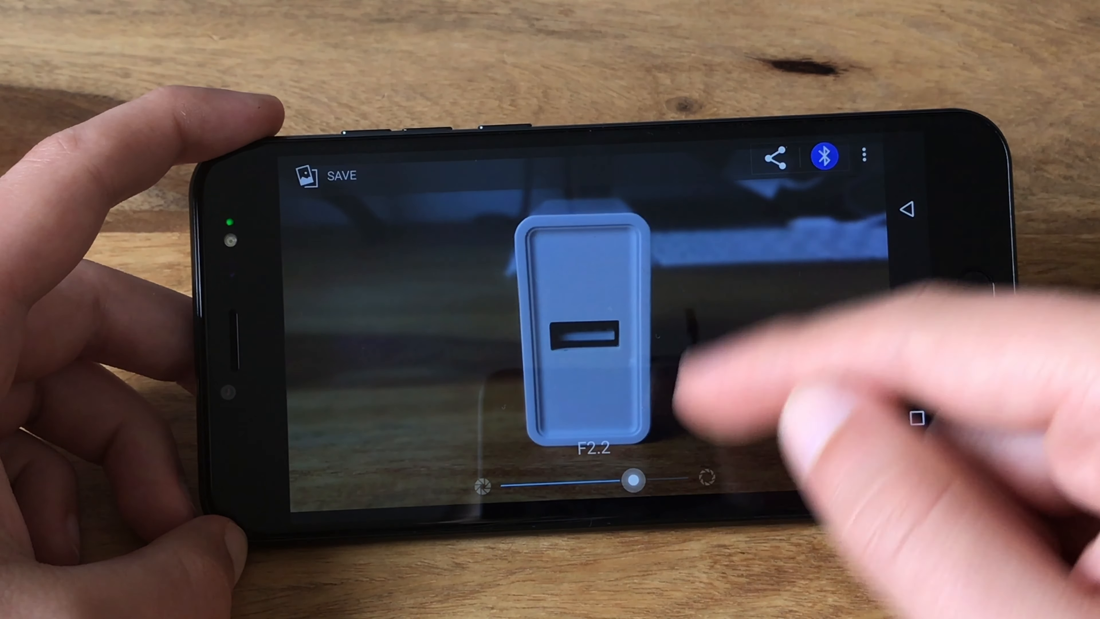
left_click_drag(635, 480, 506, 484)
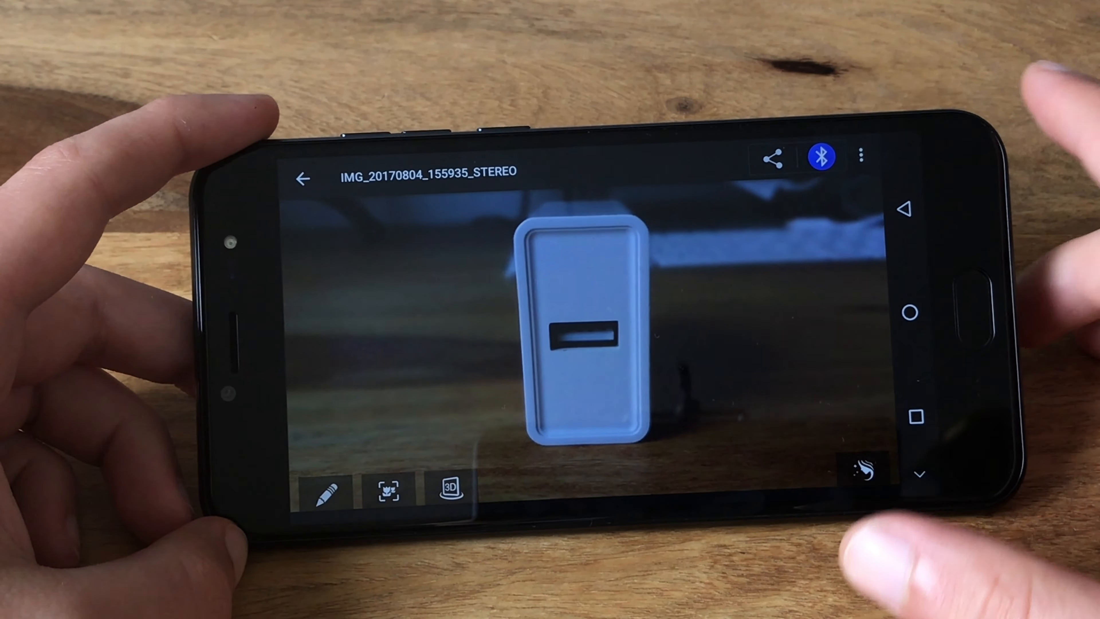
left_click(589, 330)
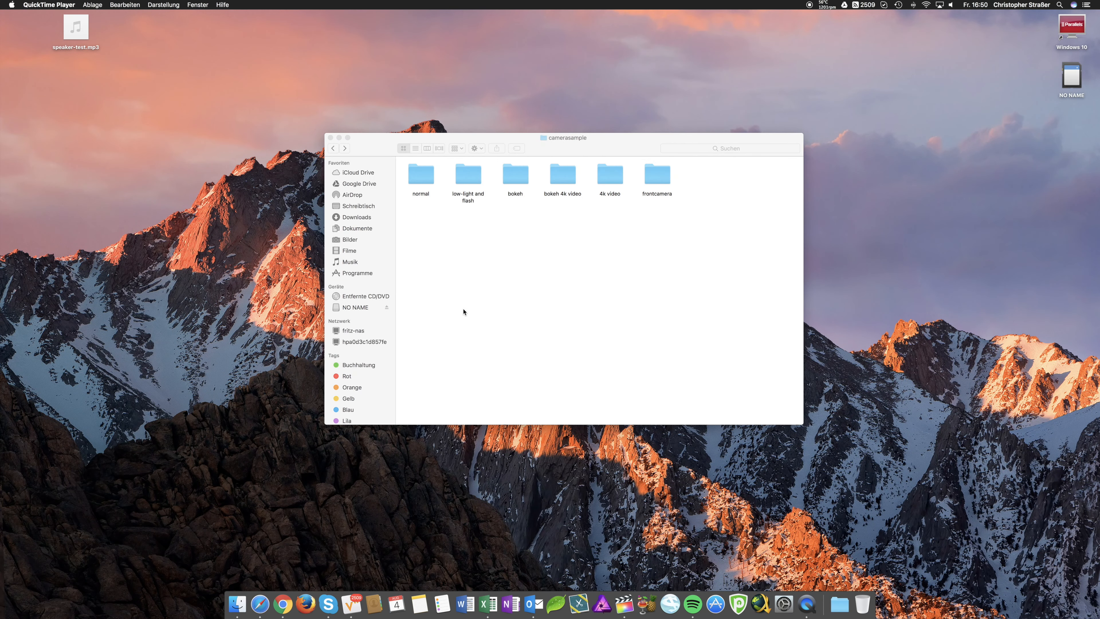
mouse_move(461, 311)
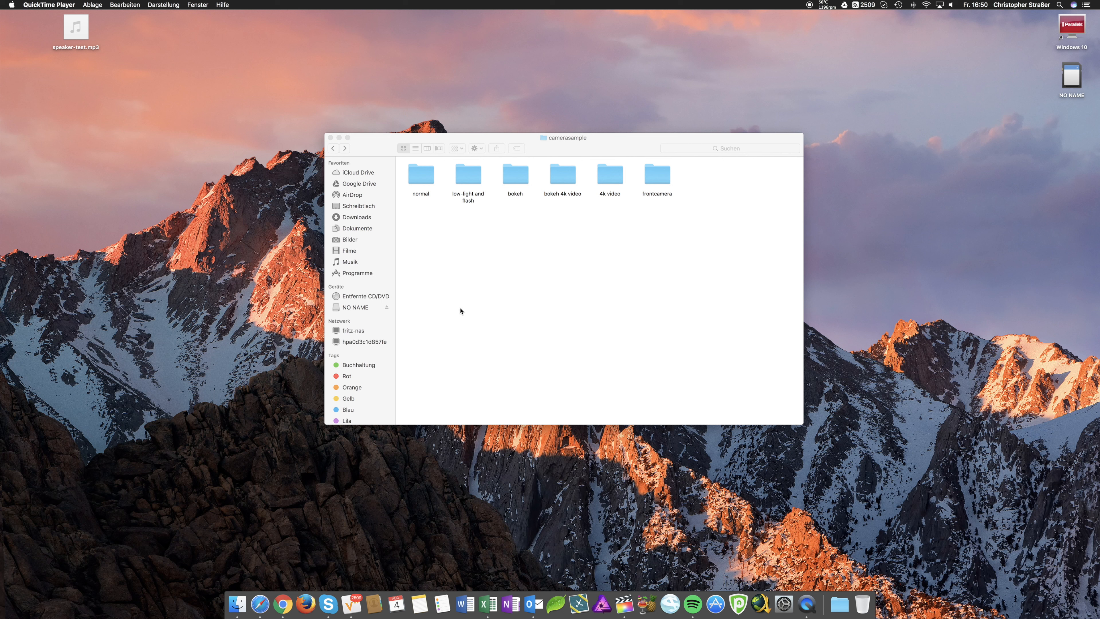
mouse_move(578, 223)
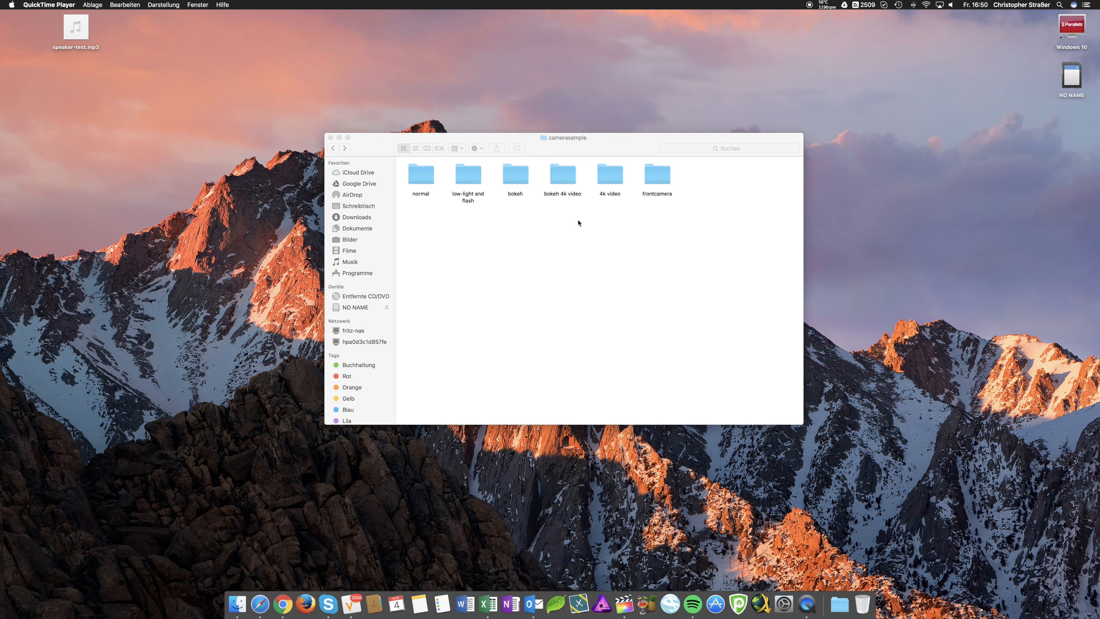
mouse_move(656, 178)
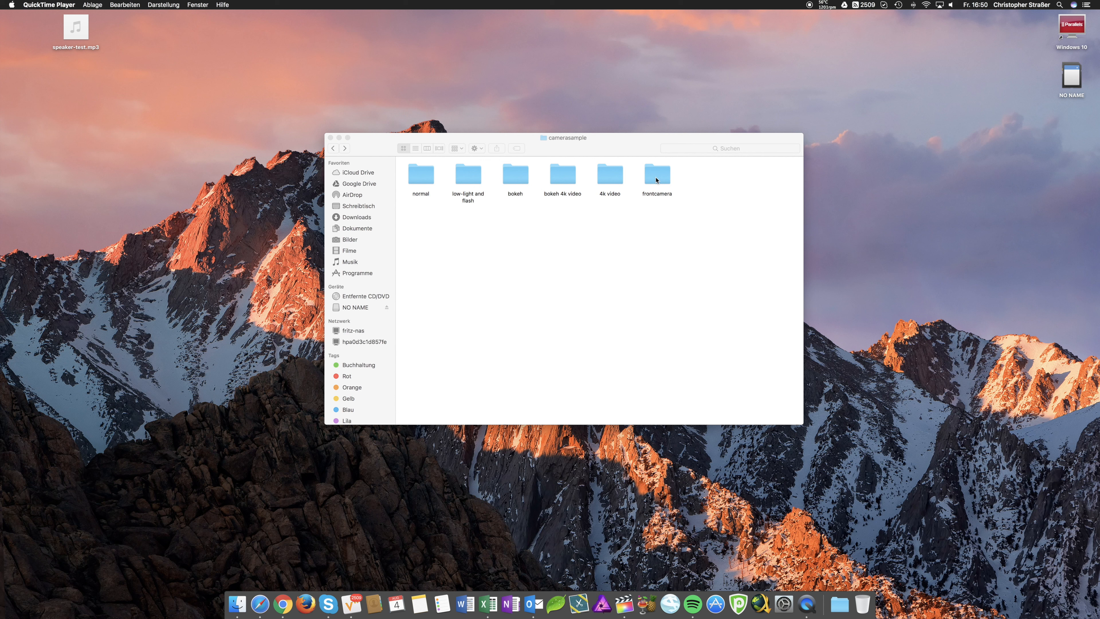
- Open the frontcamera folder inside camerasample
double_click(656, 175)
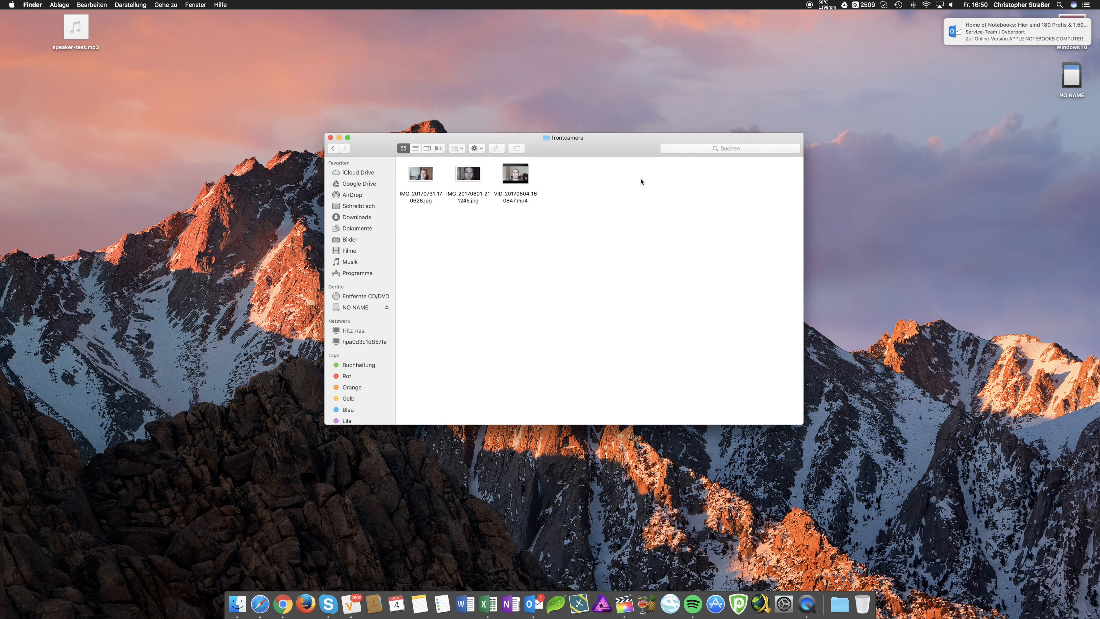
double_click(515, 173)
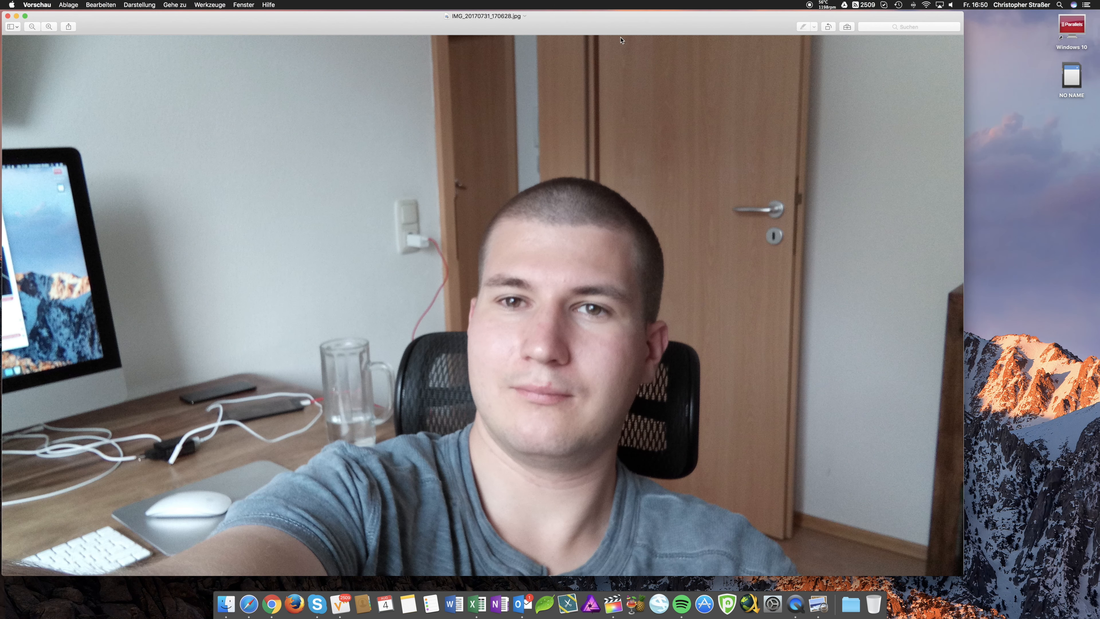
mouse_move(582, 30)
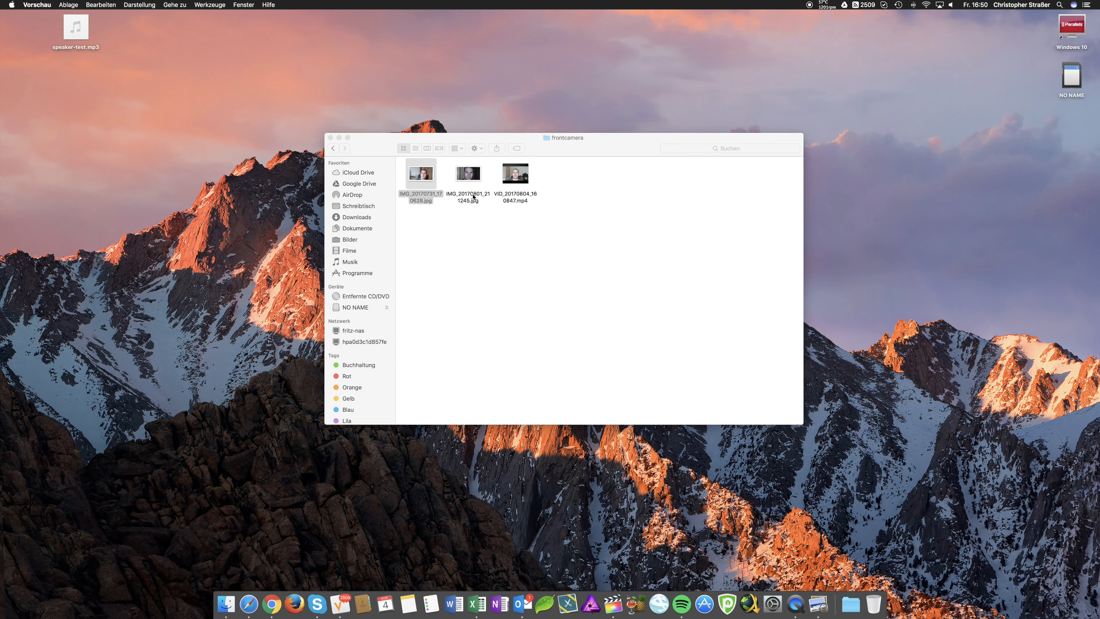
double_click(467, 173)
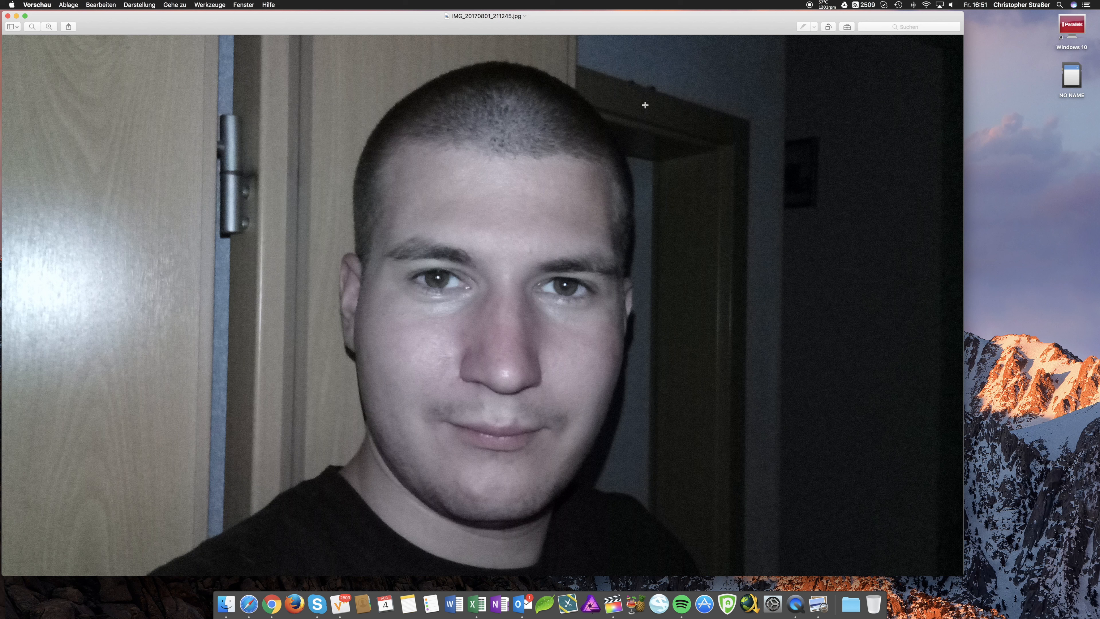
mouse_move(689, 106)
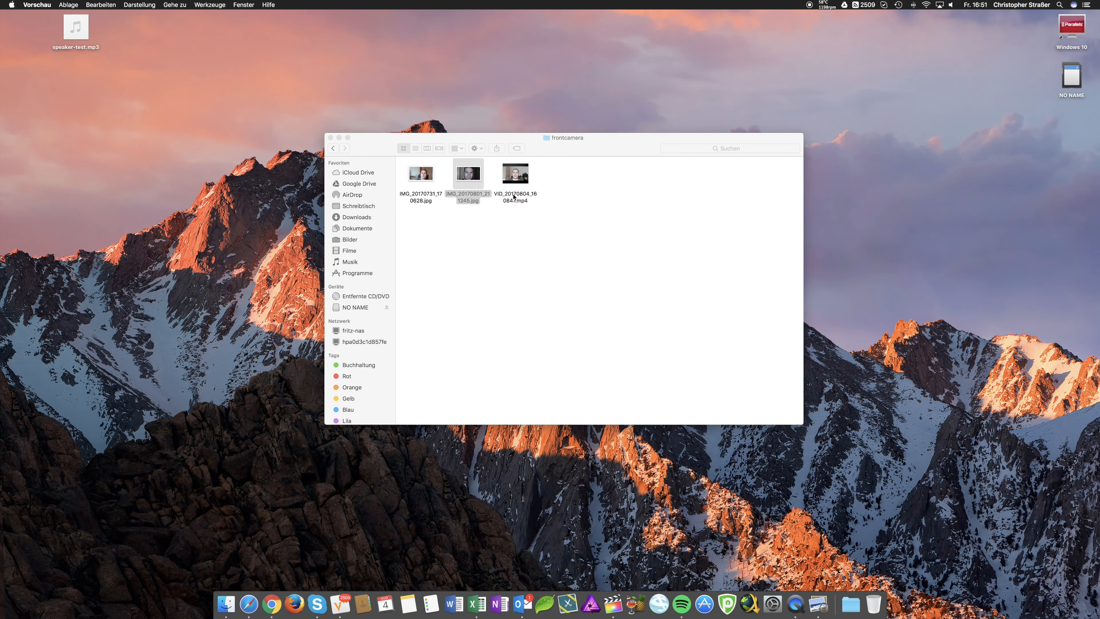
- Play the selfie video VID_20170804_160847.mp4 in QuickTime Player
double_click(514, 173)
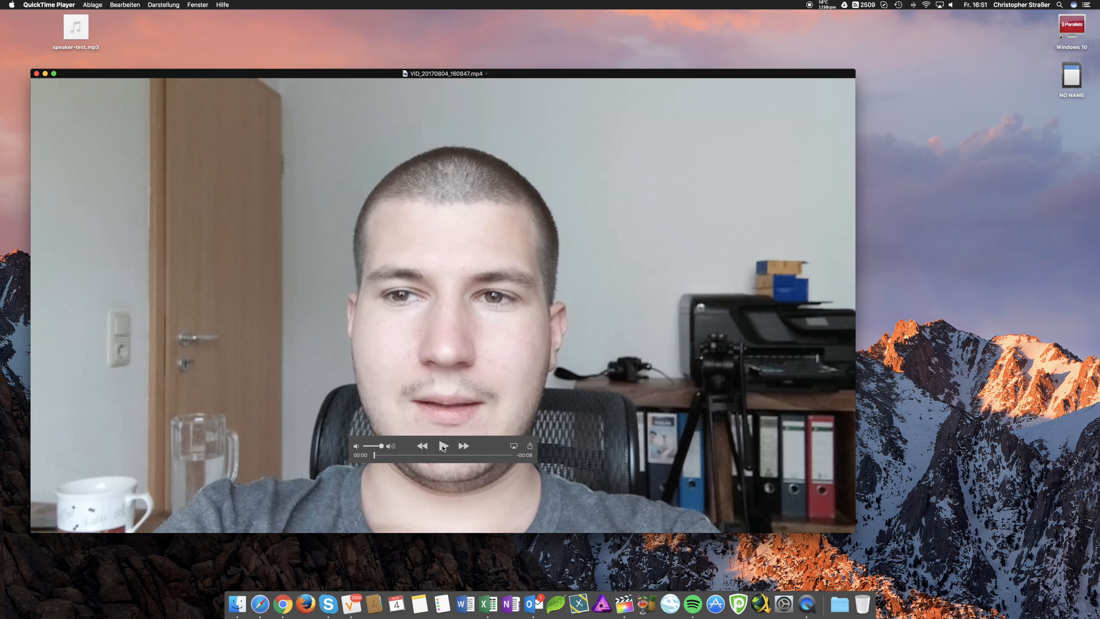
left_click(443, 446)
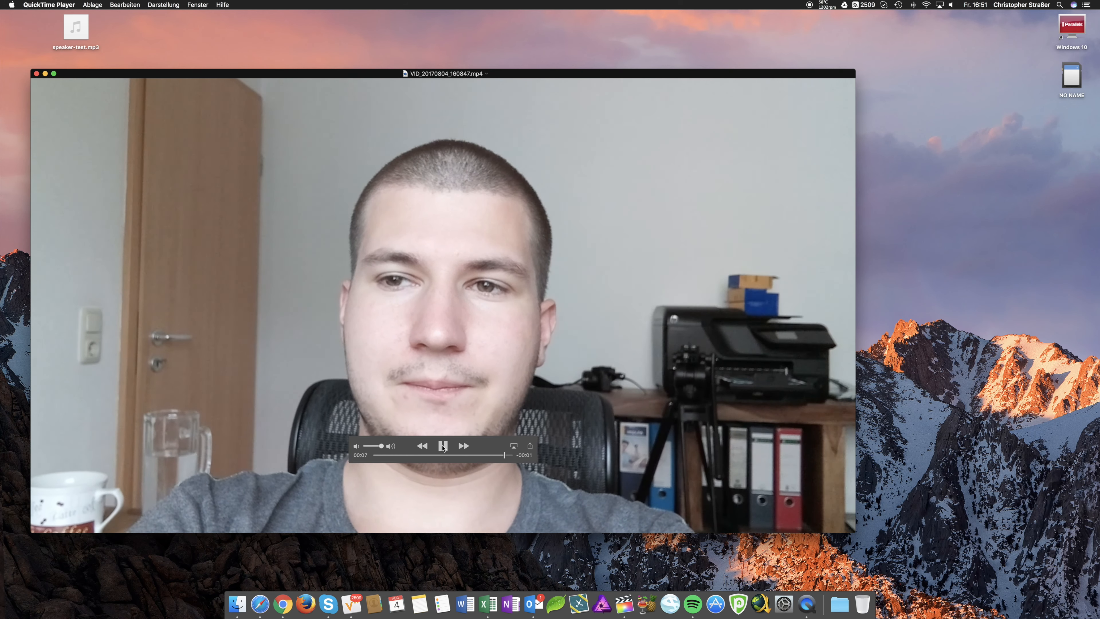
left_click(443, 447)
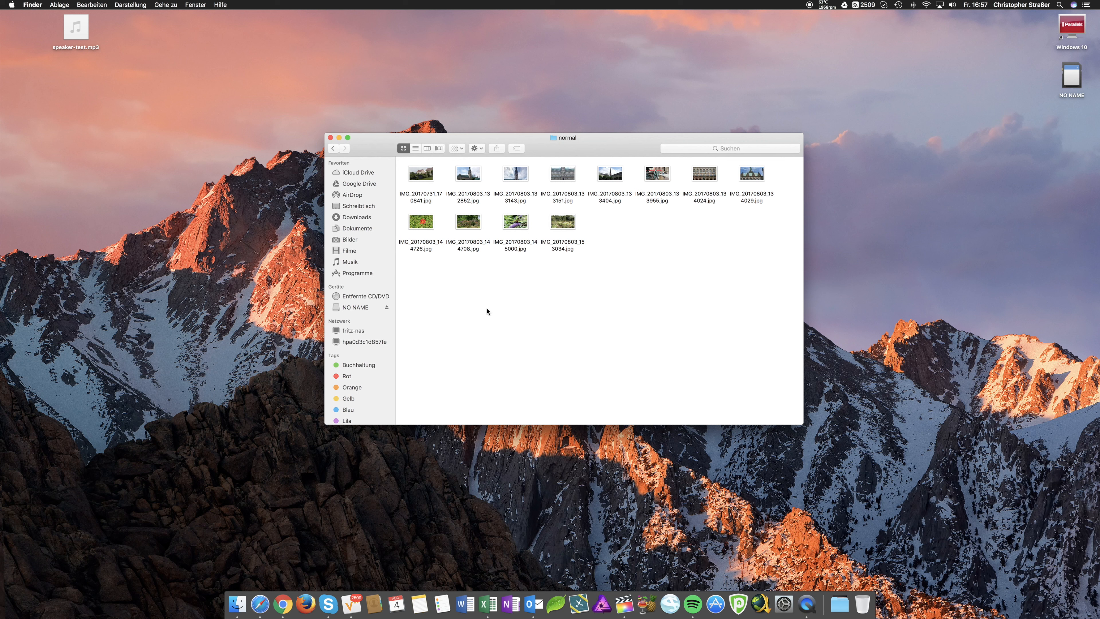
mouse_move(419, 180)
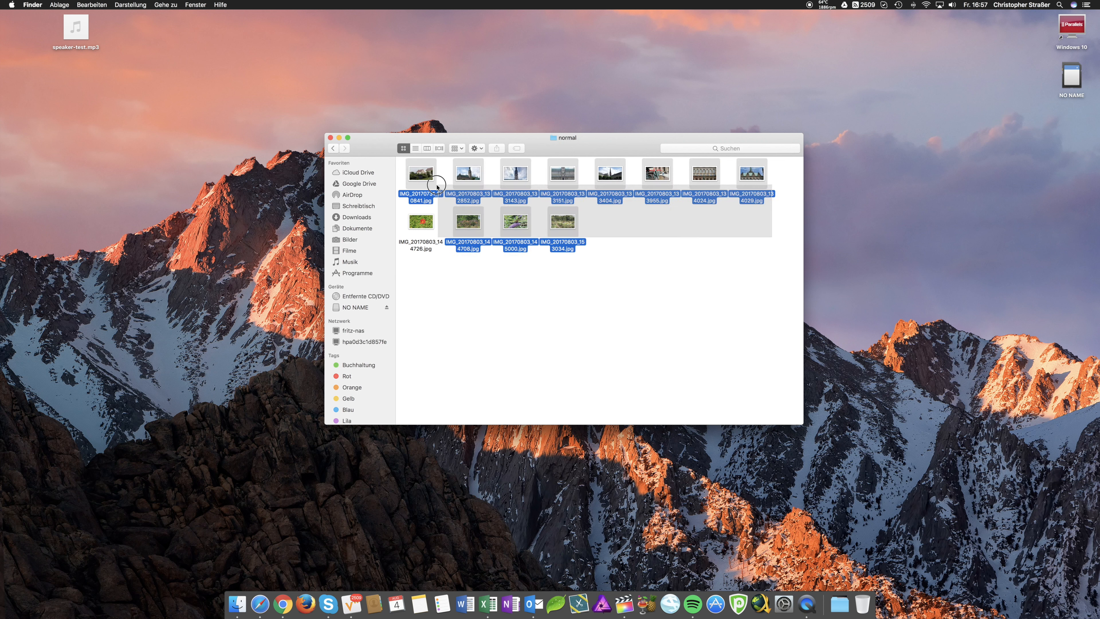
- Open all twelve normal photos in Preview and zoom into the garden photo
double_click(420, 170)
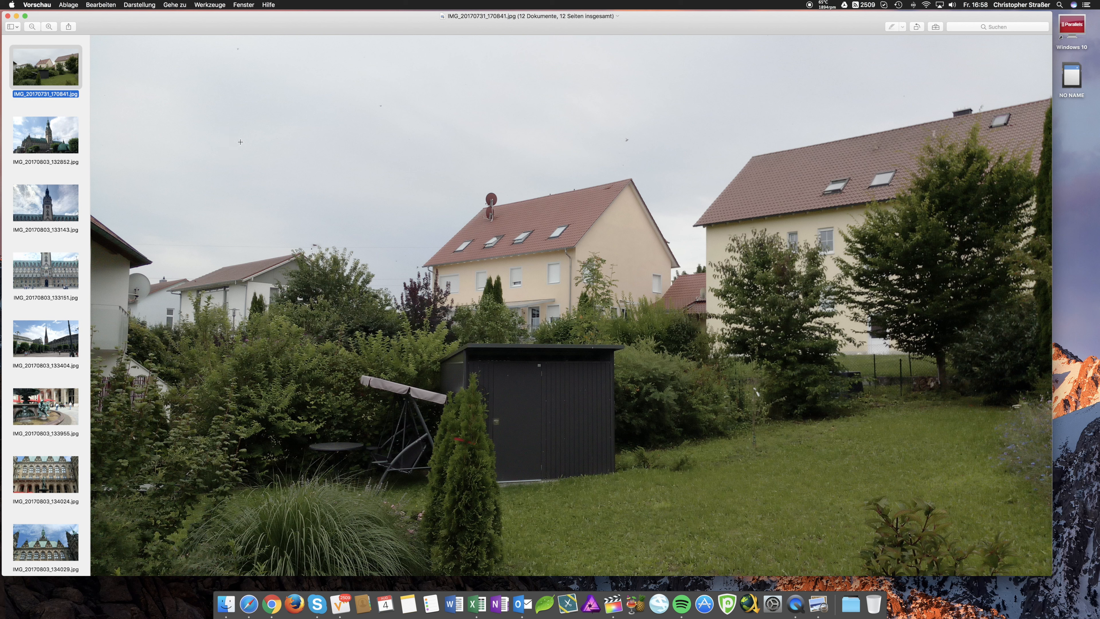
mouse_move(519, 214)
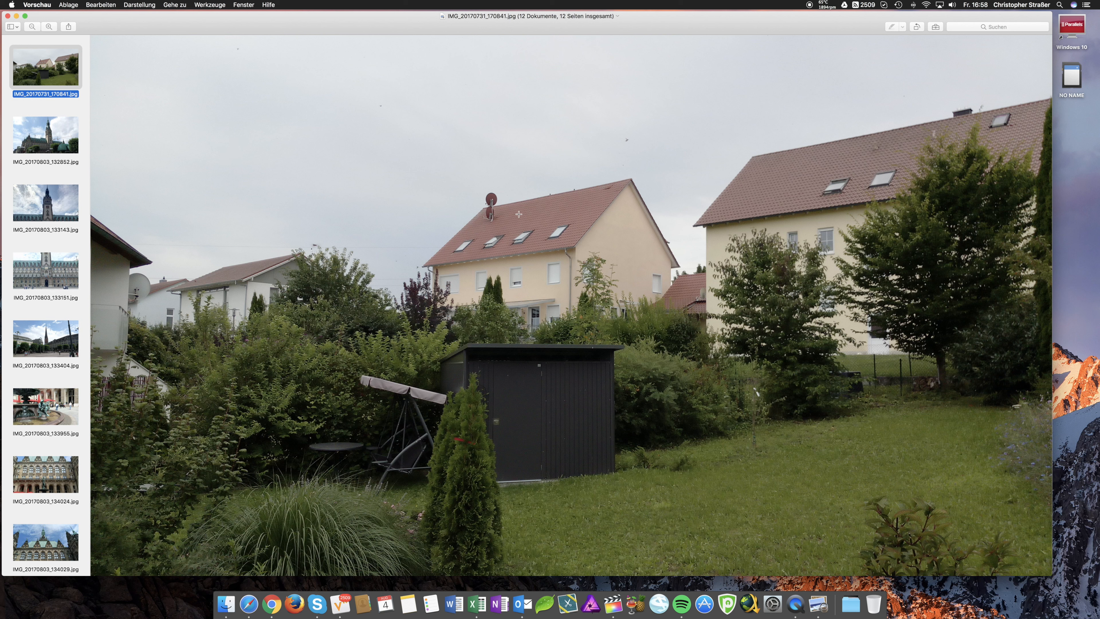
mouse_move(486, 215)
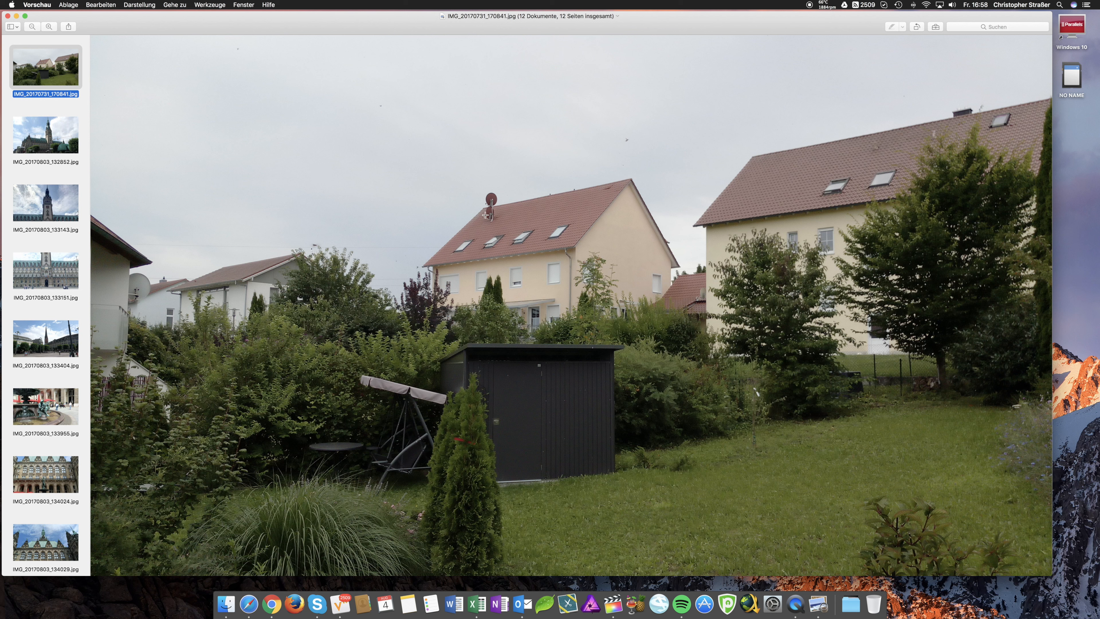
mouse_move(553, 252)
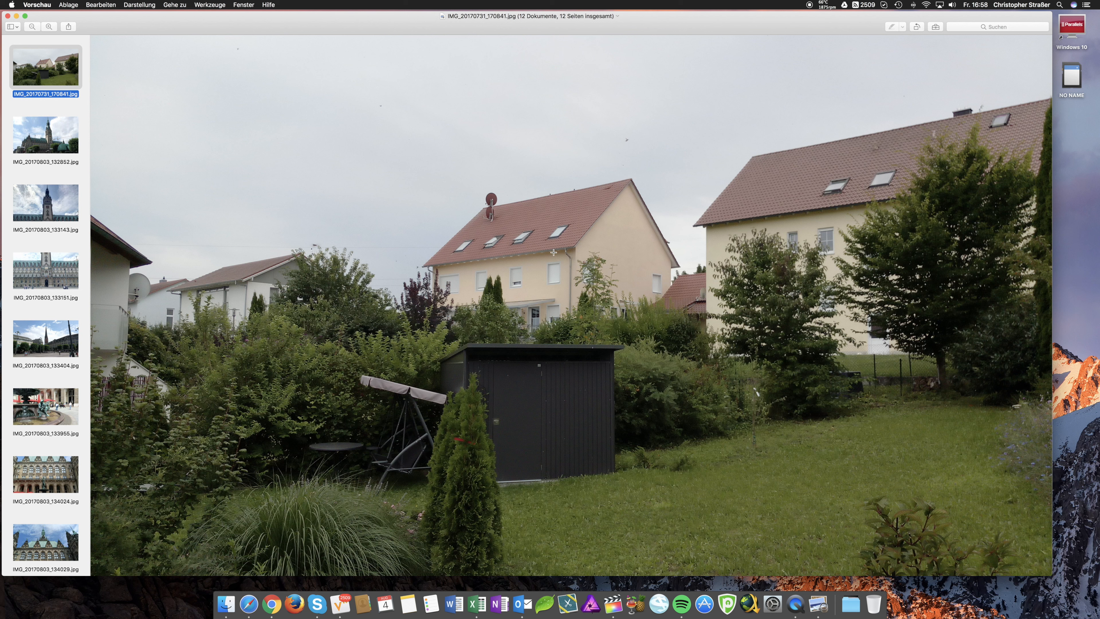
mouse_move(493, 303)
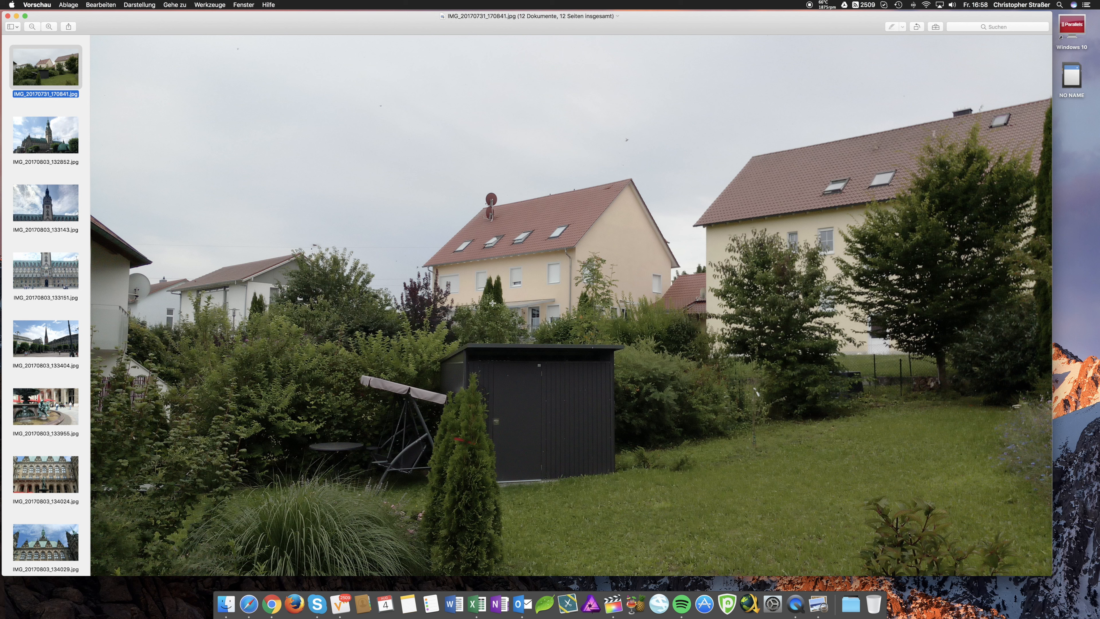
mouse_move(487, 312)
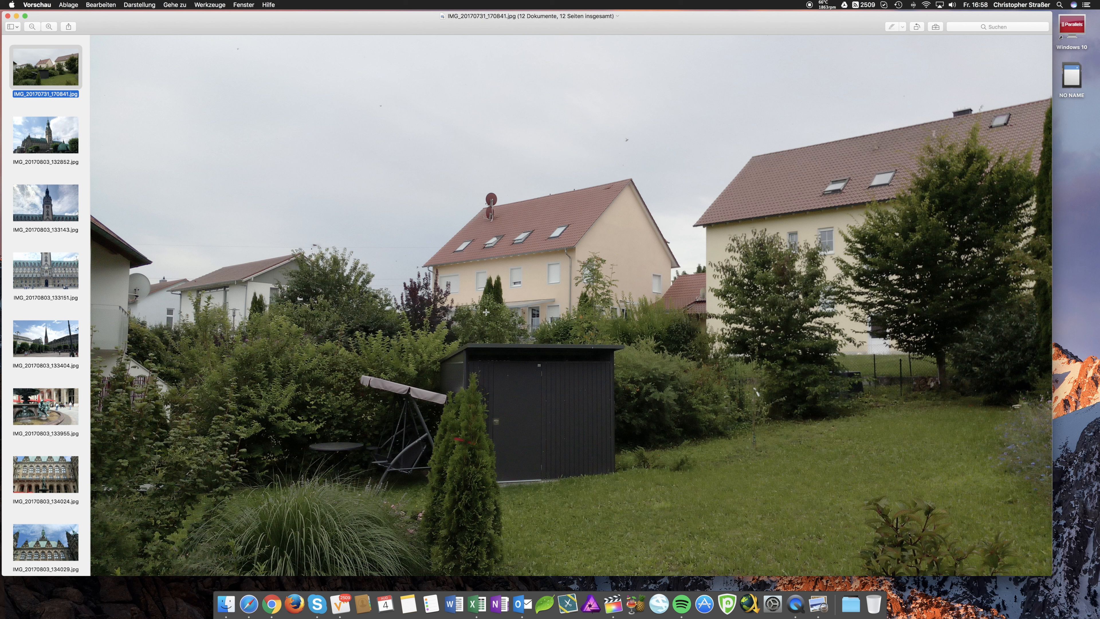
mouse_move(485, 312)
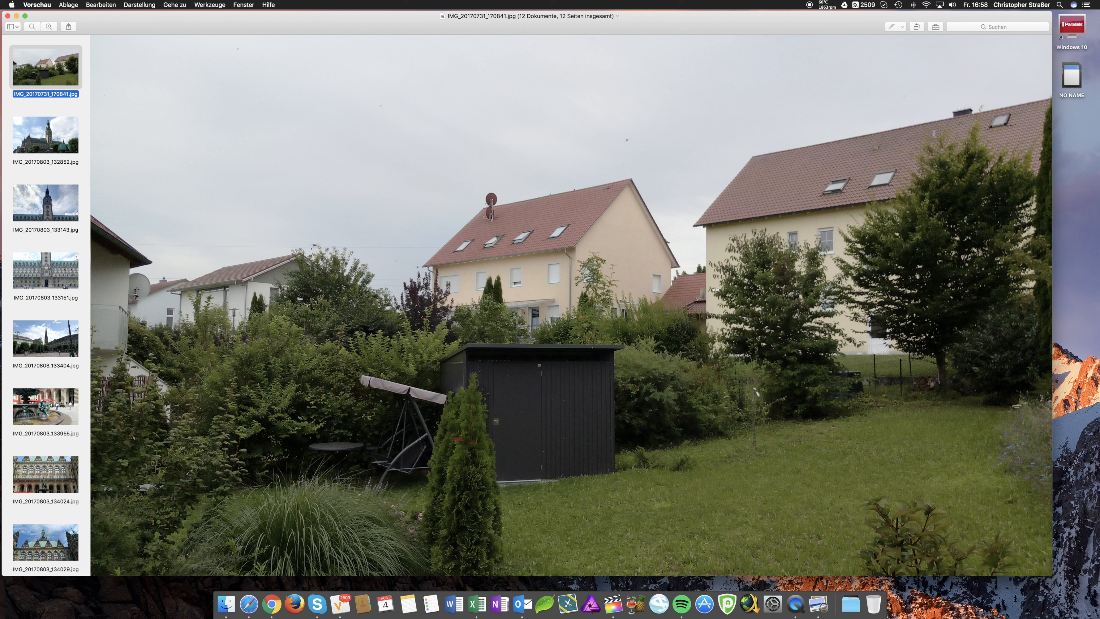
mouse_move(913, 163)
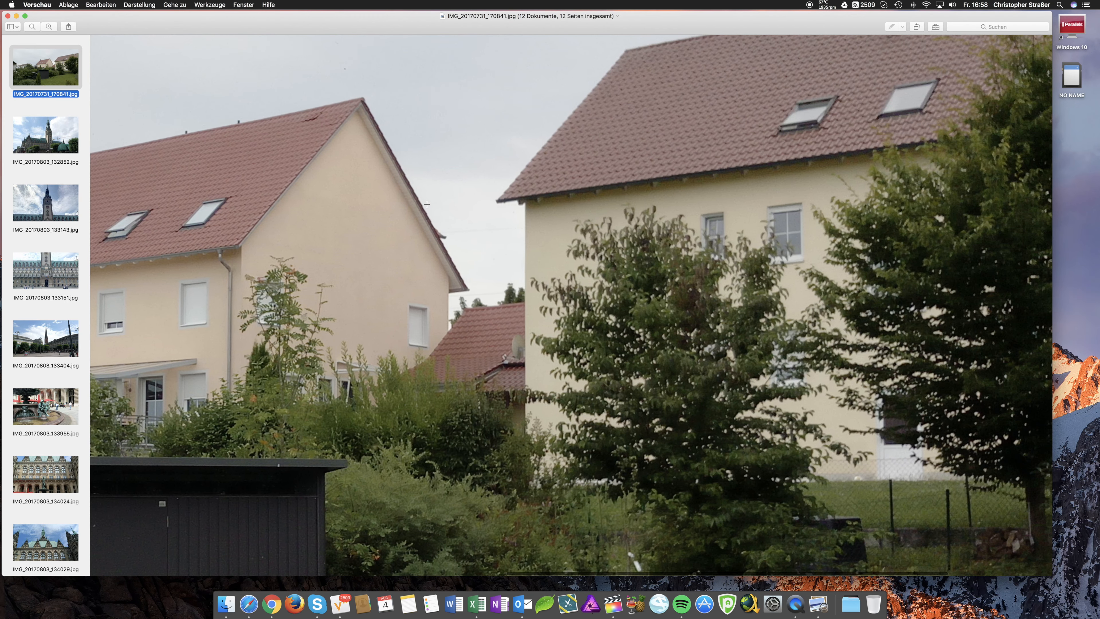
scroll("down", 3)
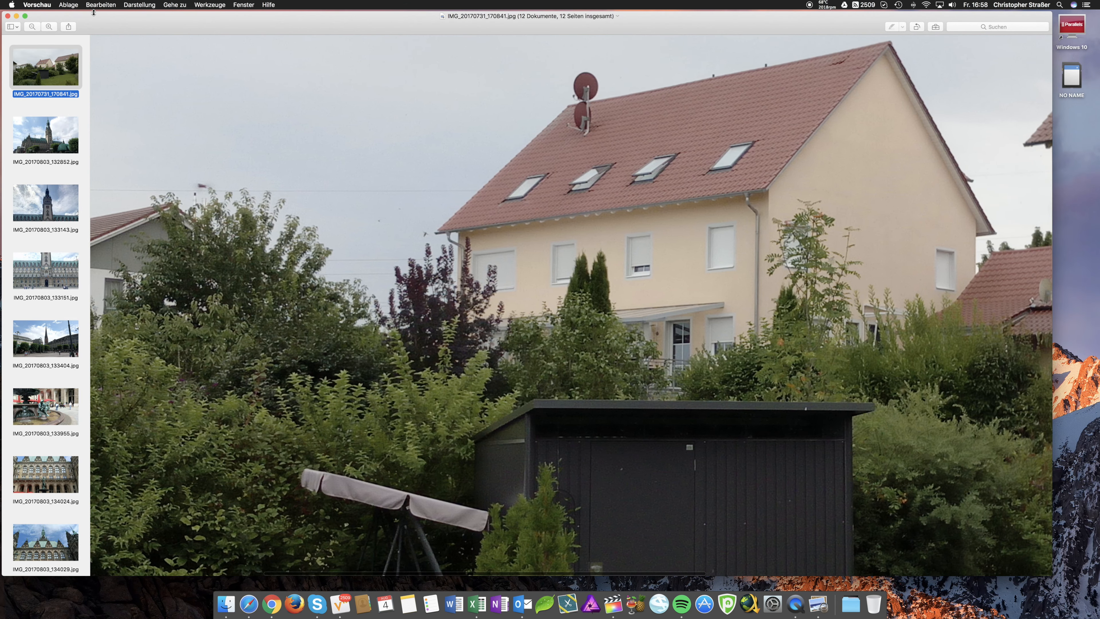
left_click(48, 27)
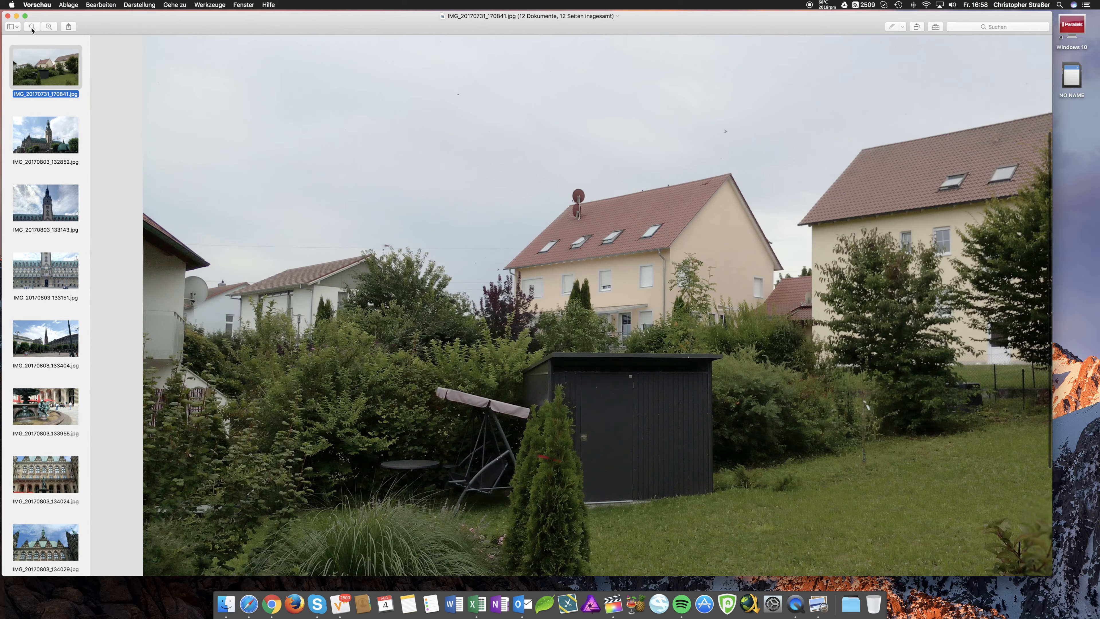
- Switch to the town hall photo IMG_20170803_132852.jpg
left_click(46, 136)
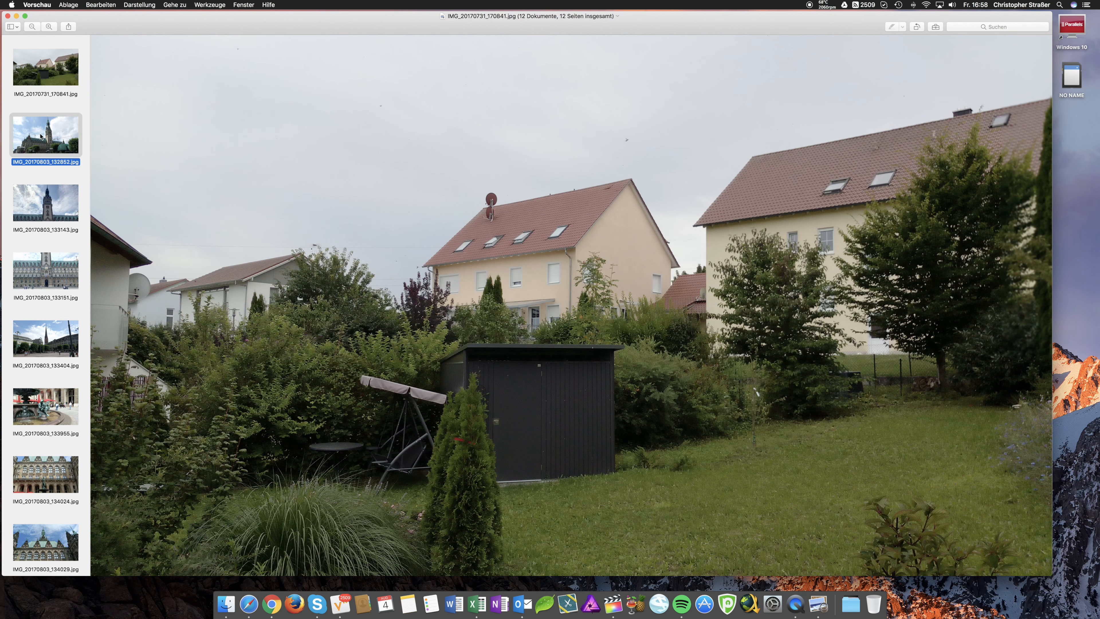
left_click(44, 135)
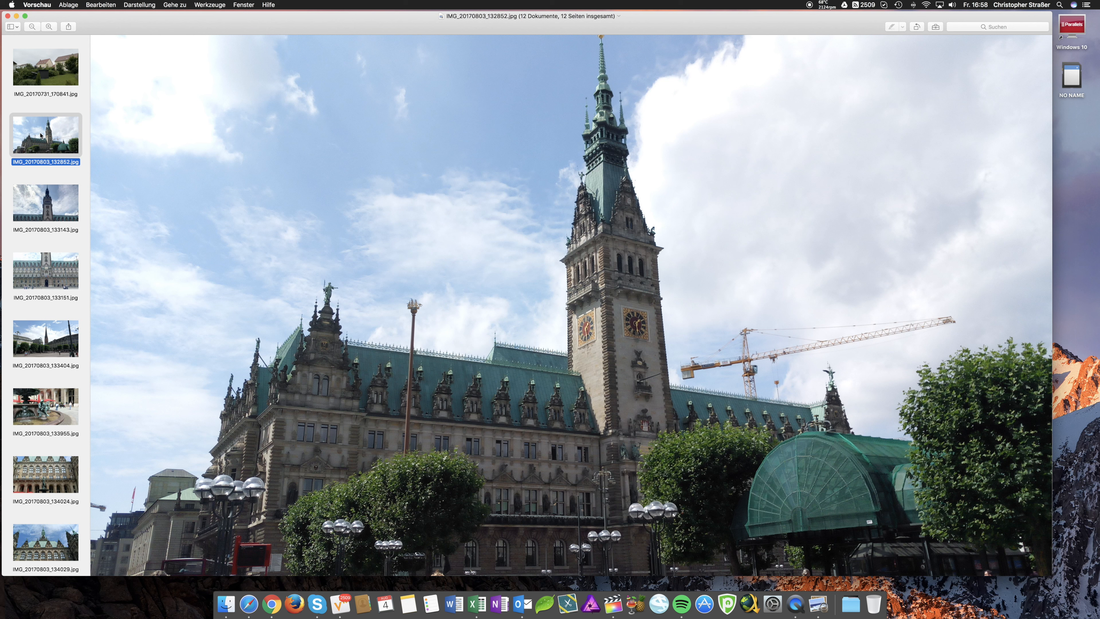
mouse_move(44, 137)
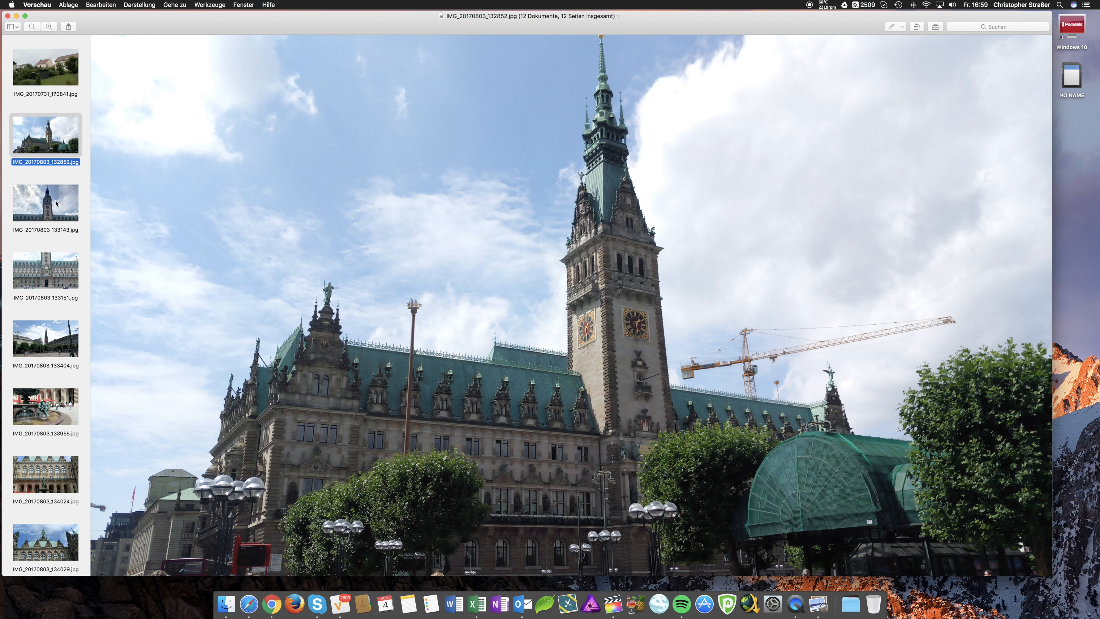
mouse_move(139, 341)
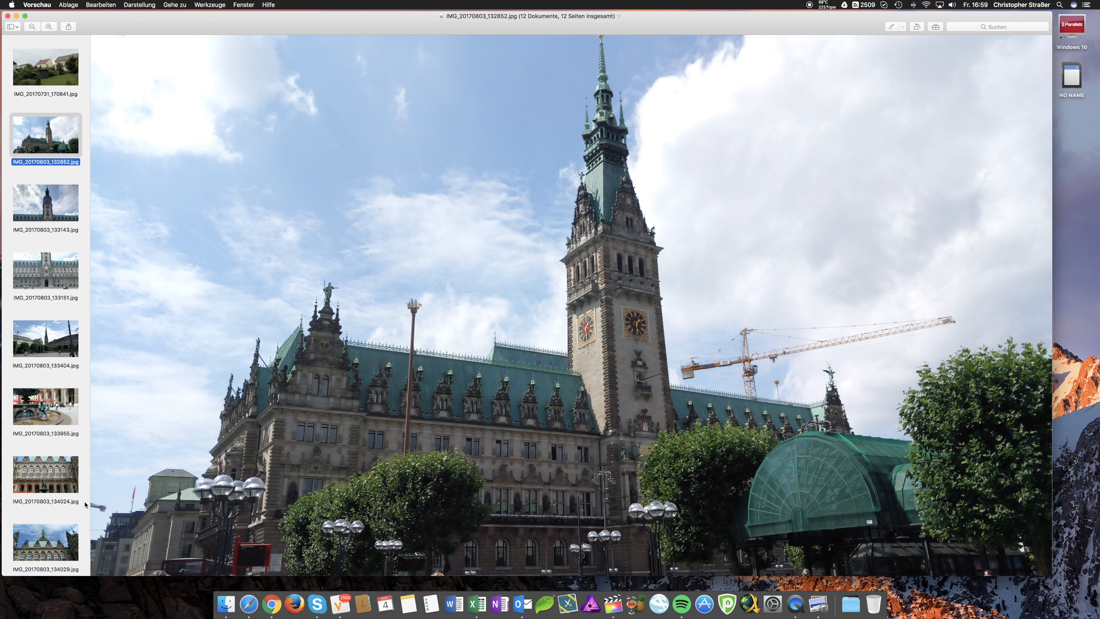
mouse_move(55, 25)
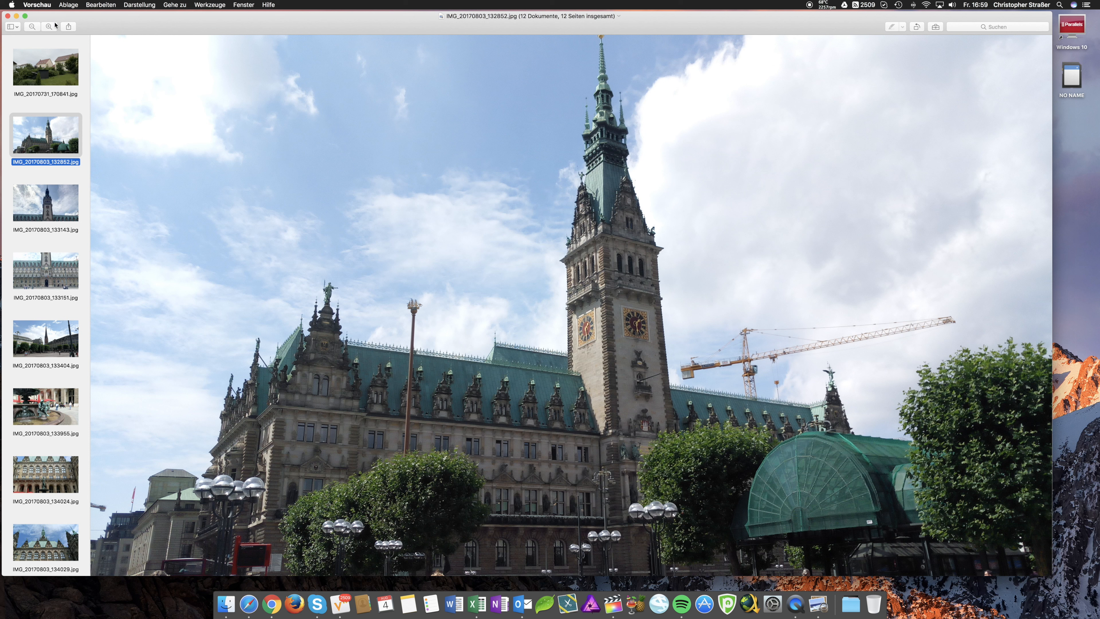
mouse_move(47, 26)
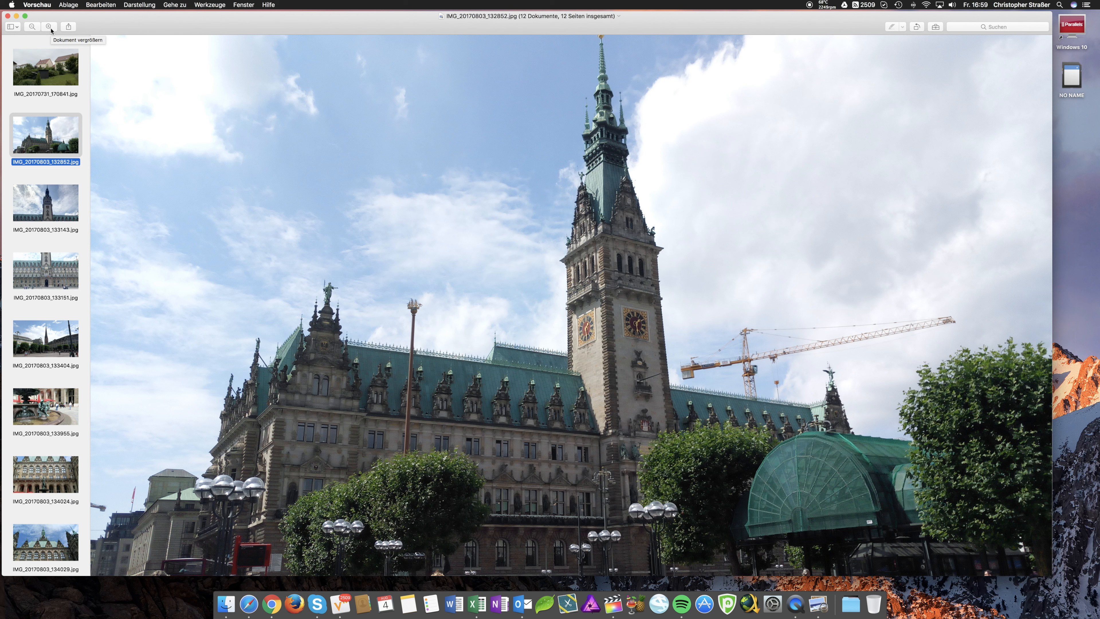
- Zoom twice into the town hall clock tower for detail
left_click(49, 26)
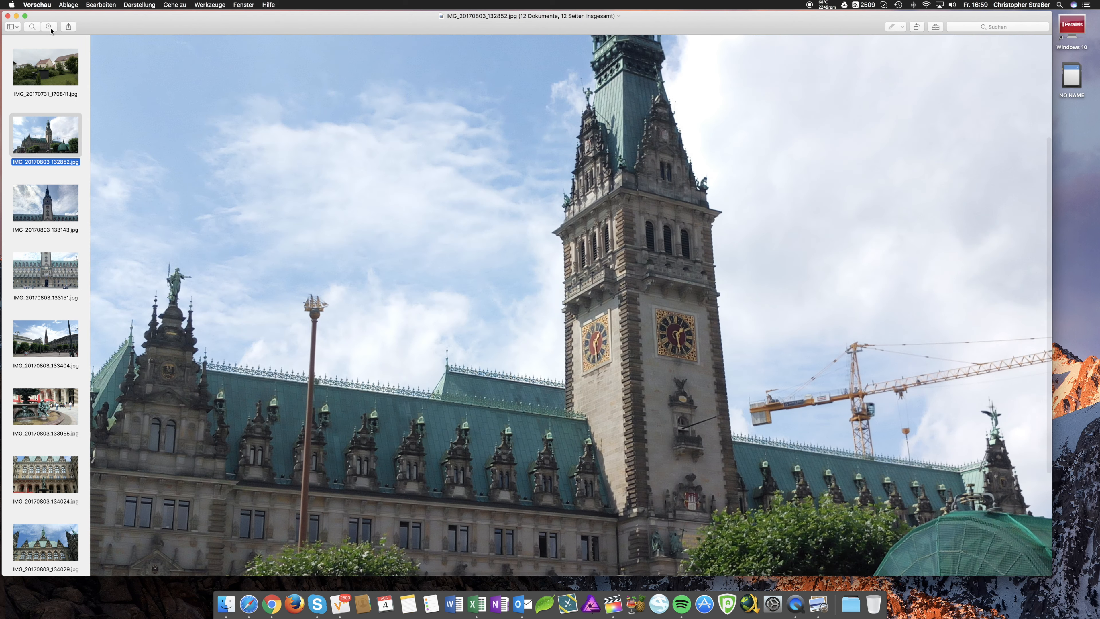
left_click(48, 25)
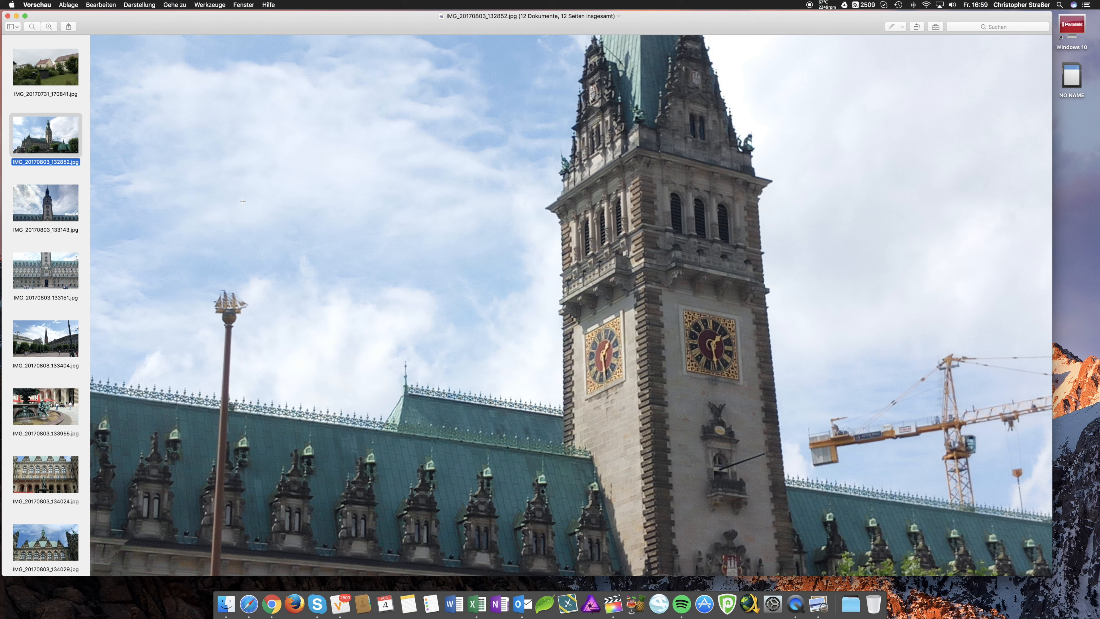
scroll("down", 3)
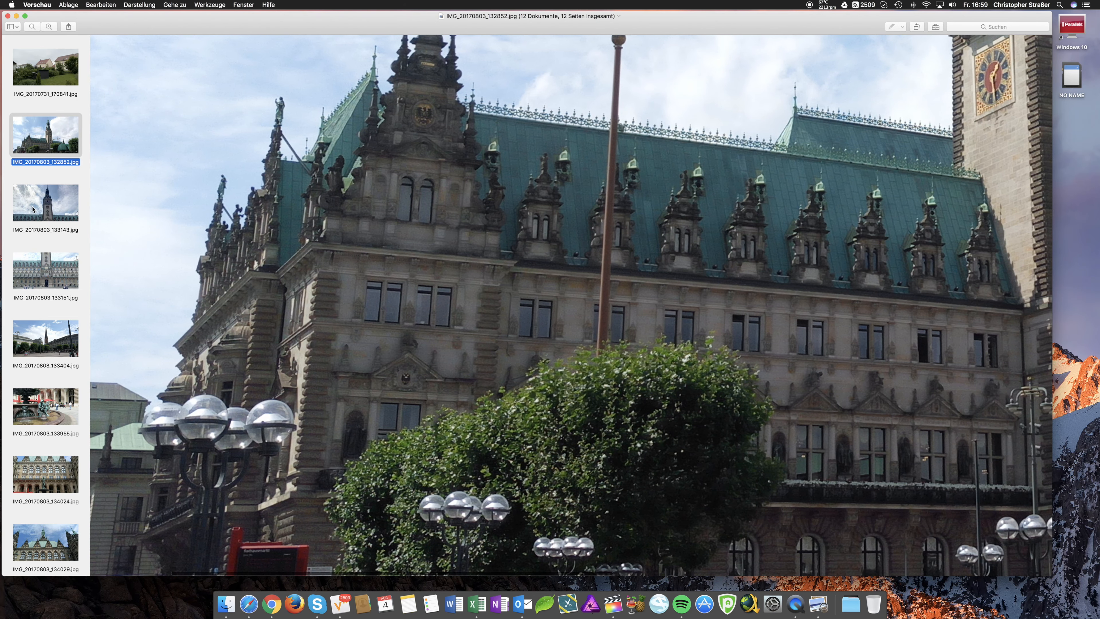
- View the facade shot 133151 and tower shot 133143, then the street photo 133404
left_click(46, 273)
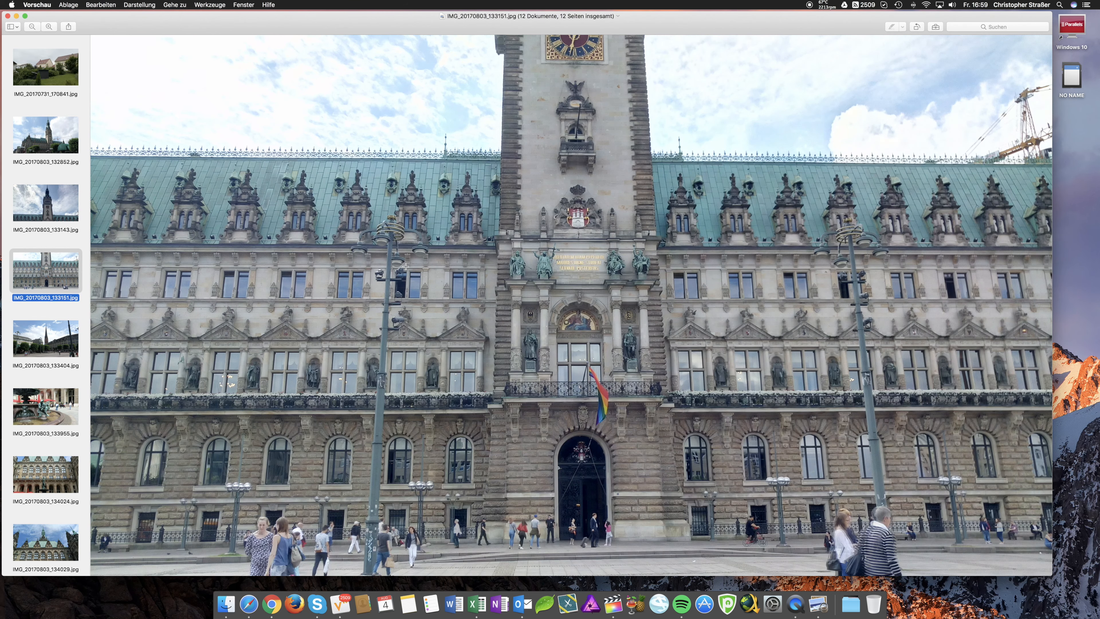
left_click(46, 202)
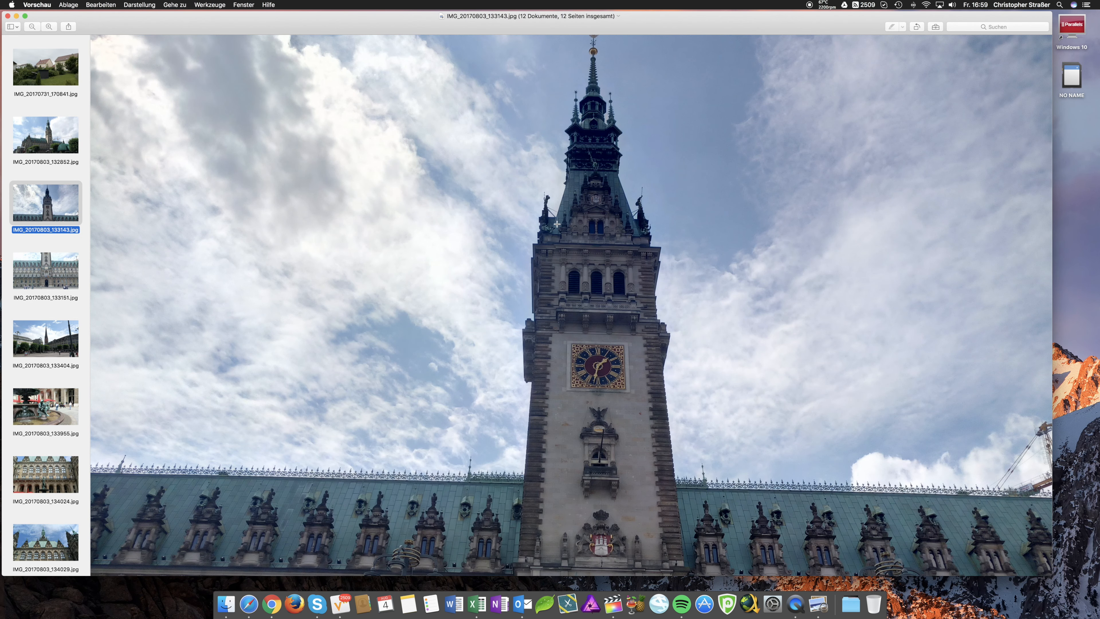
mouse_move(555, 197)
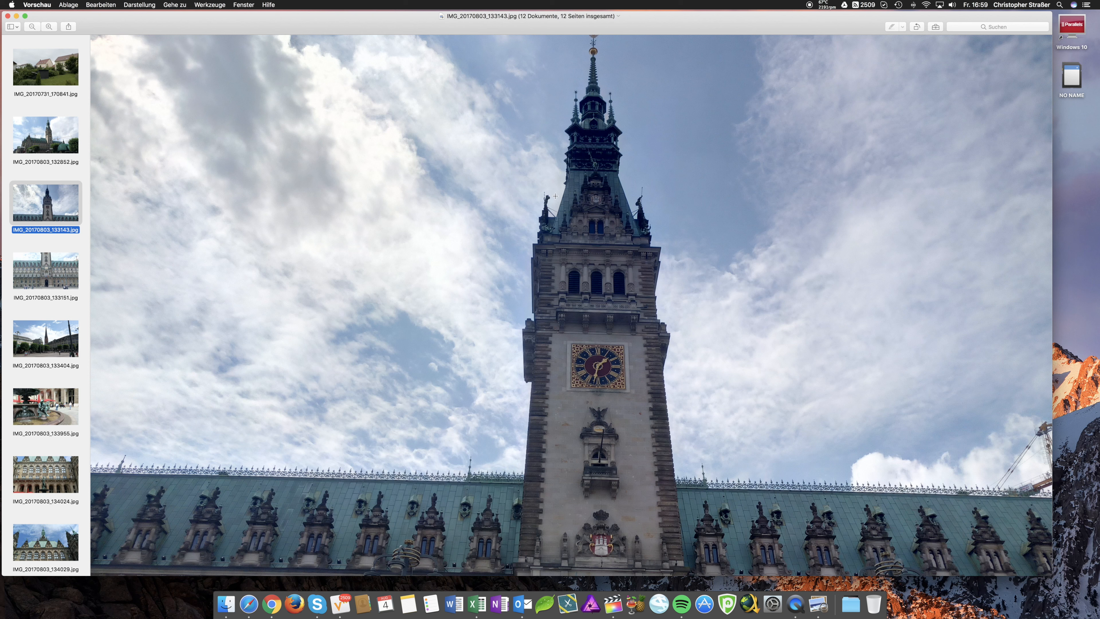
left_click(45, 272)
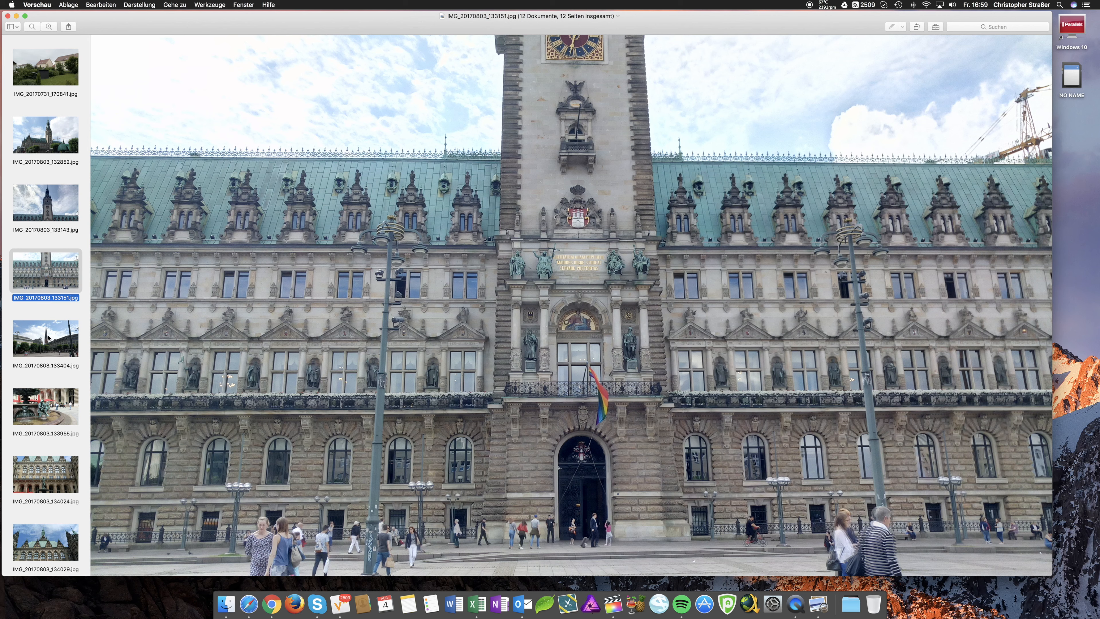
left_click(44, 343)
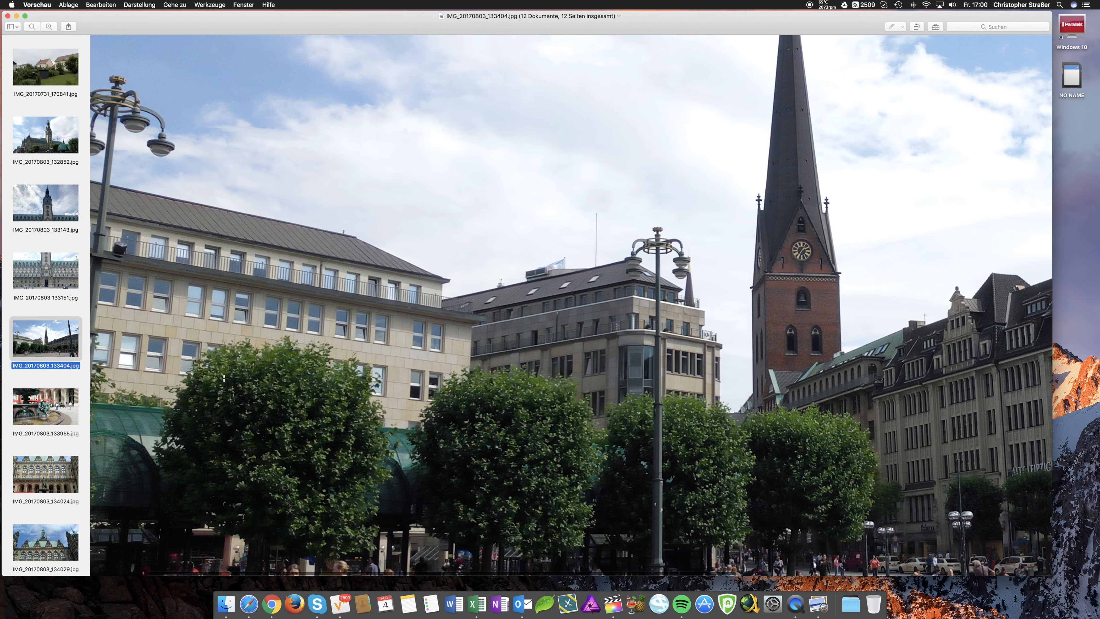
- View the fountain photo 133955 and the courtyard facade photo 134024
left_click(46, 409)
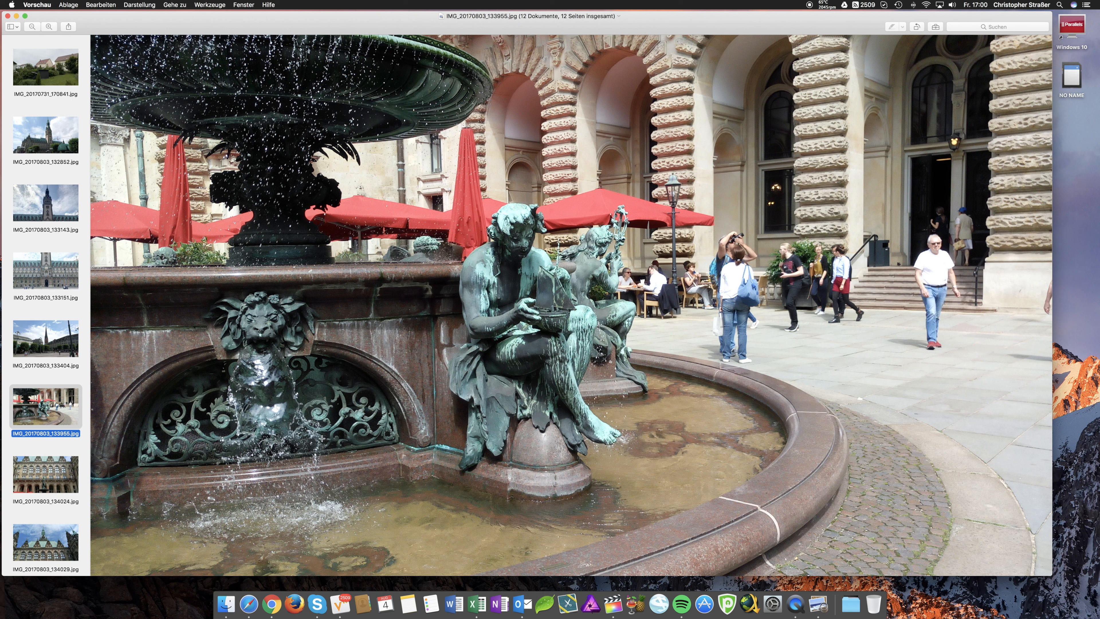
mouse_move(103, 318)
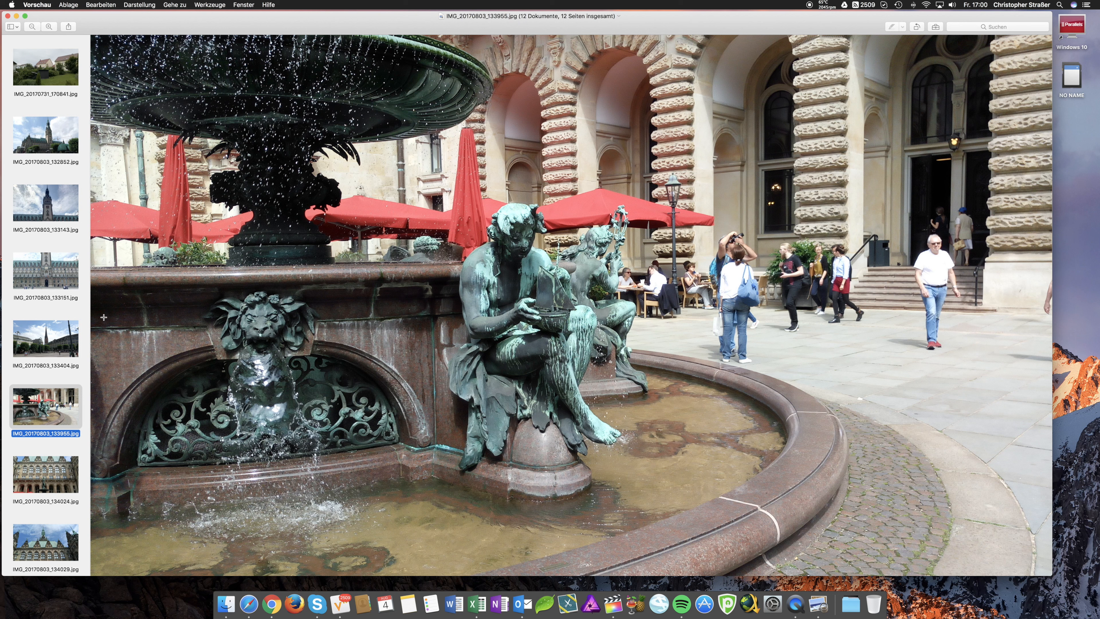
scroll("down", 3)
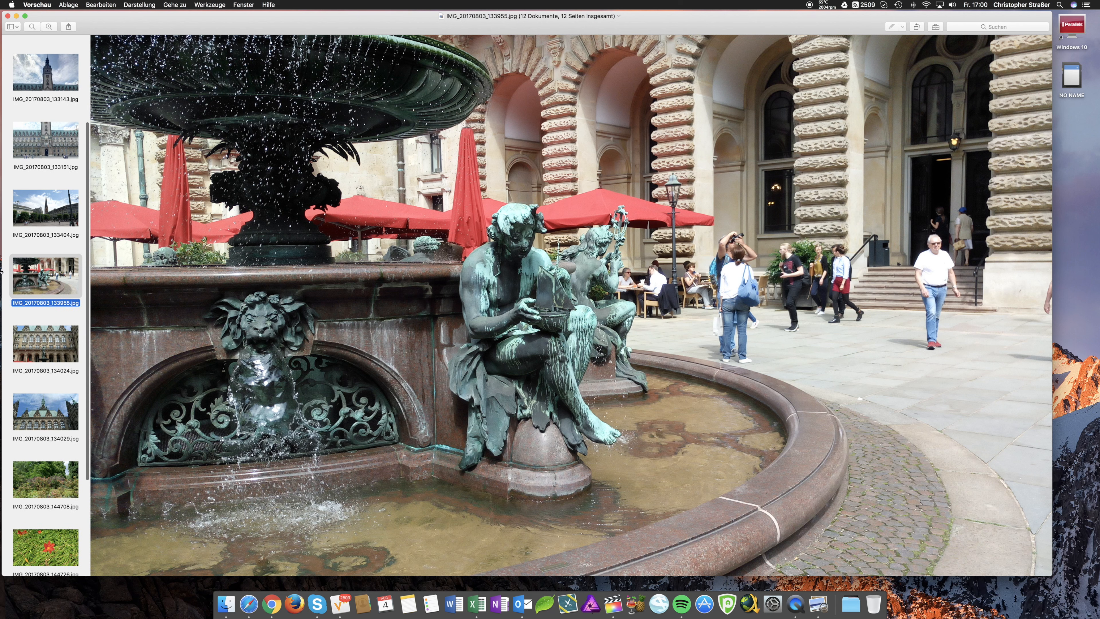
left_click(46, 344)
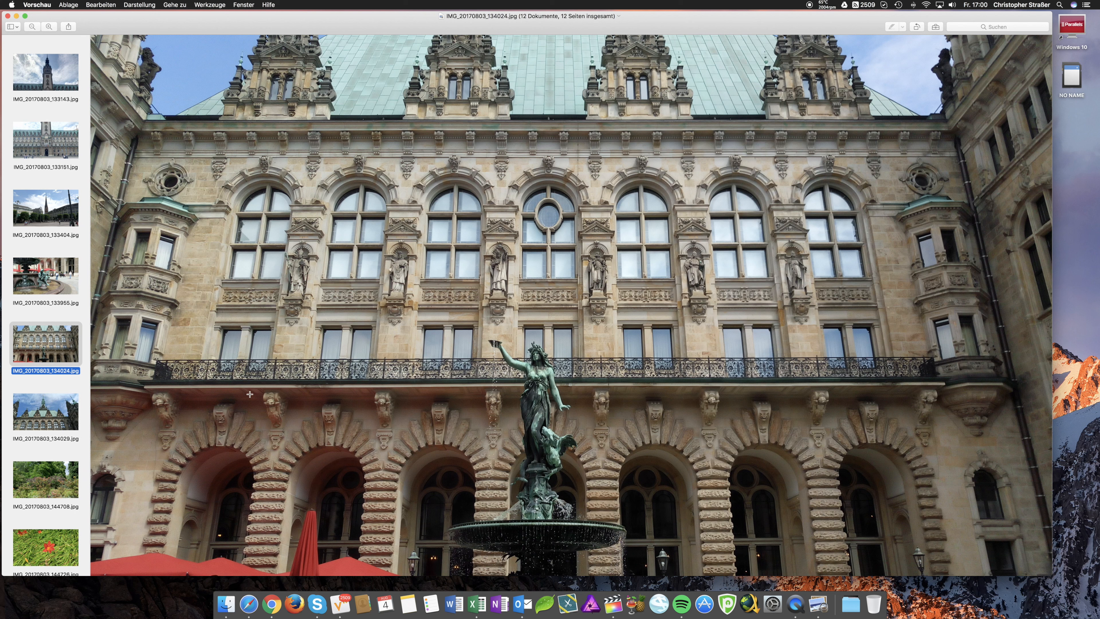
mouse_move(462, 516)
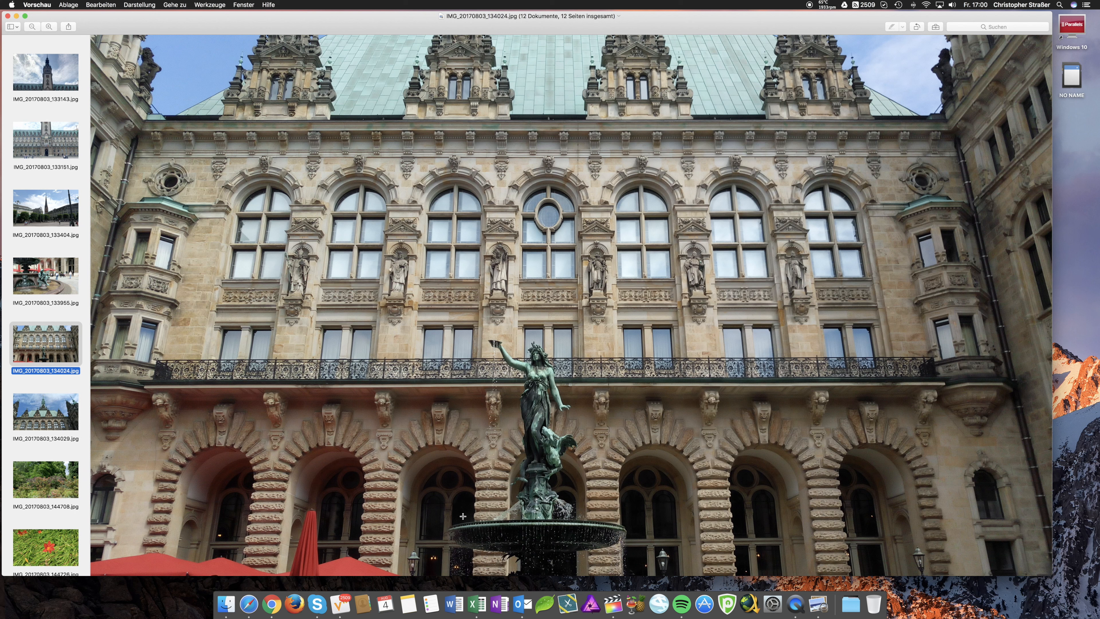
mouse_move(516, 529)
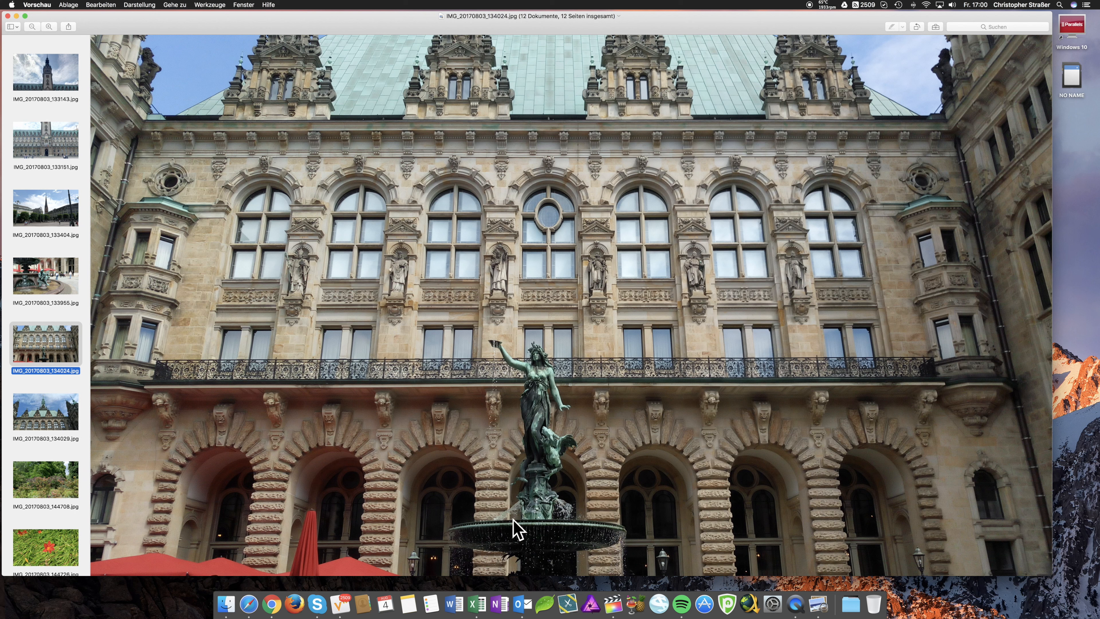
mouse_move(64, 418)
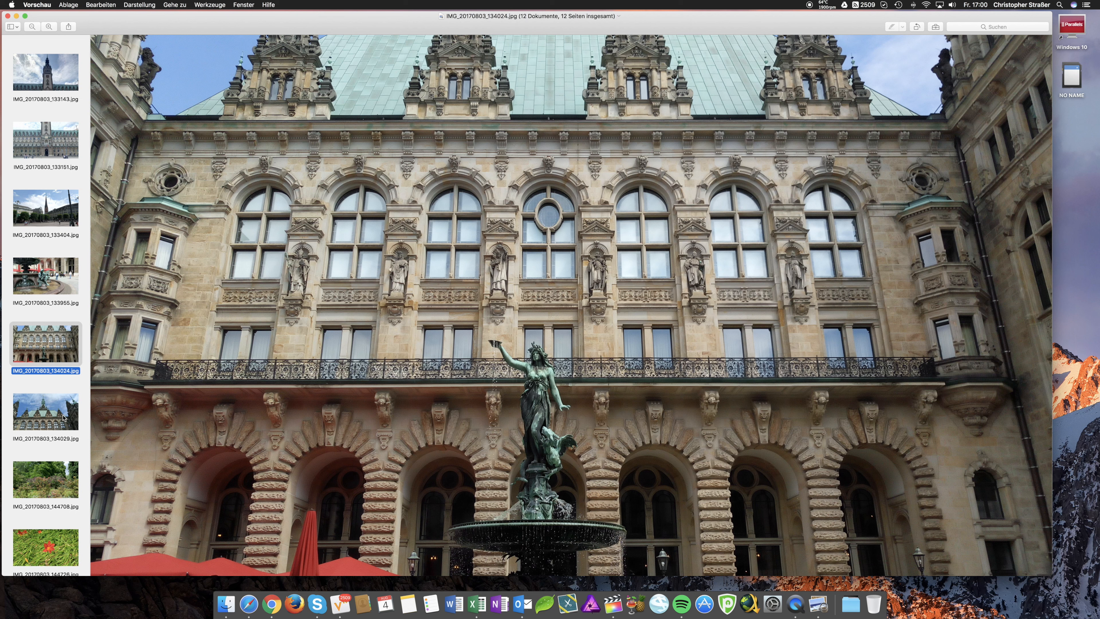
- Show the upward roof photo 134029 zoomed out to the full image
left_click(46, 412)
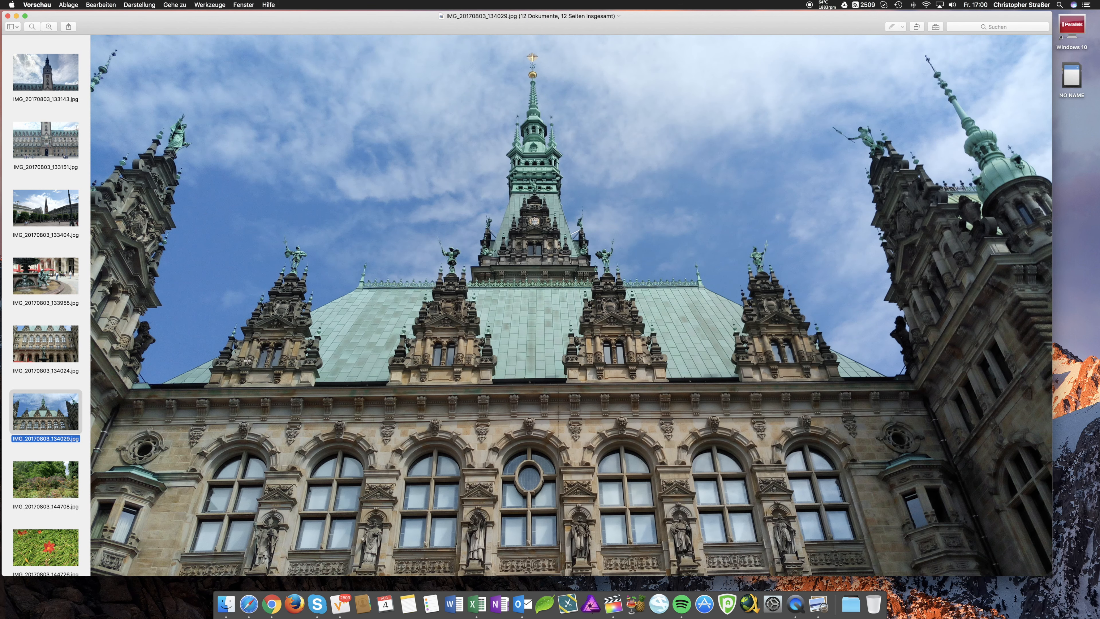
mouse_move(247, 360)
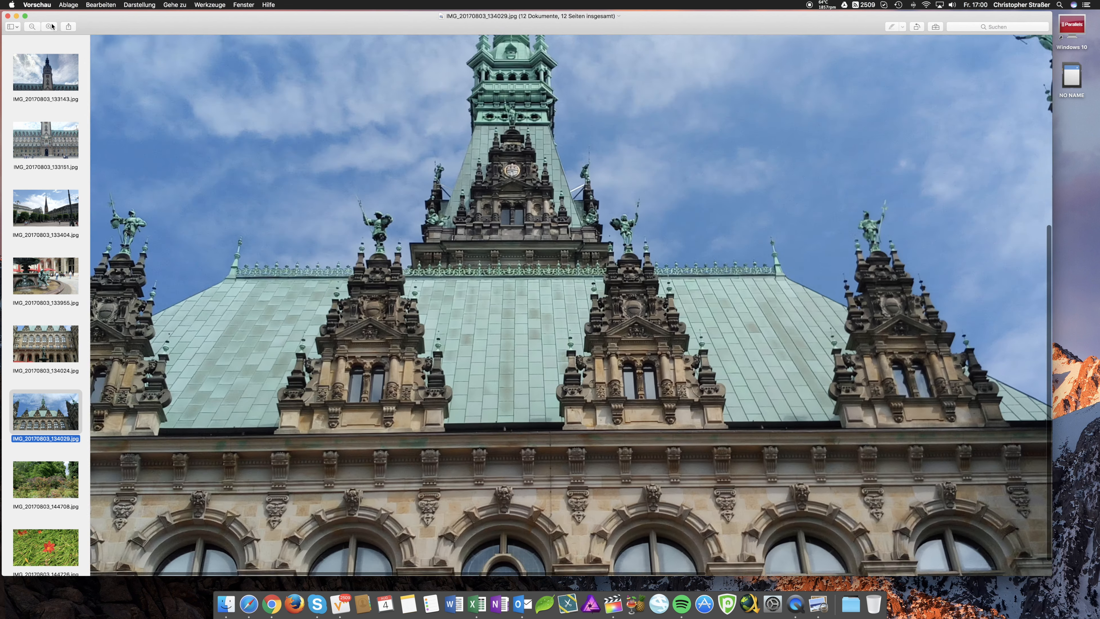
left_click(50, 26)
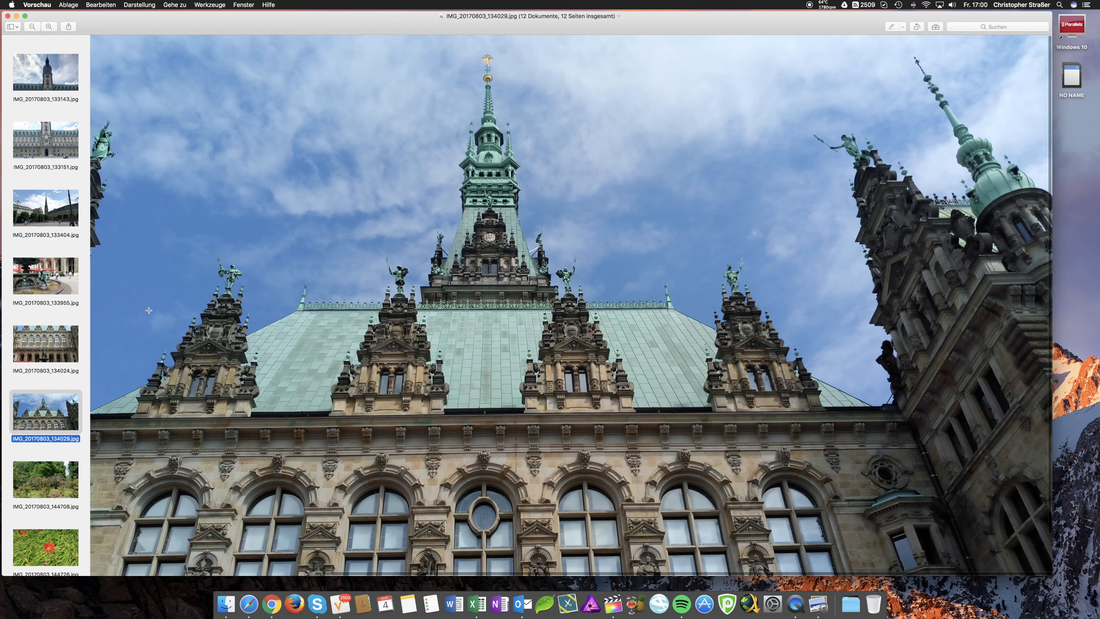
scroll("down", 3)
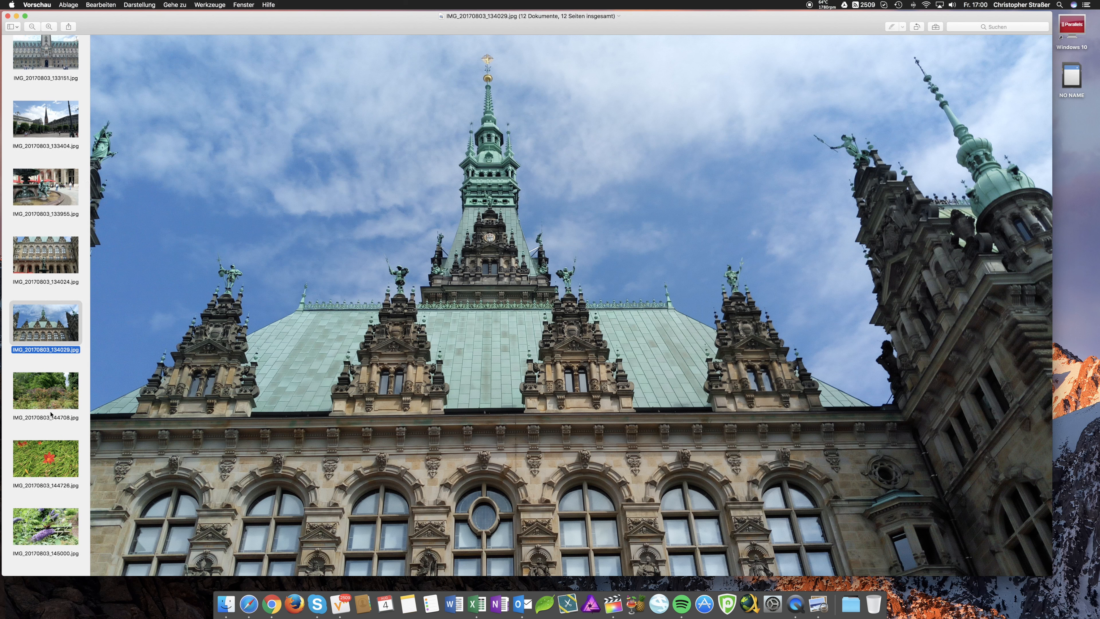
mouse_move(50, 462)
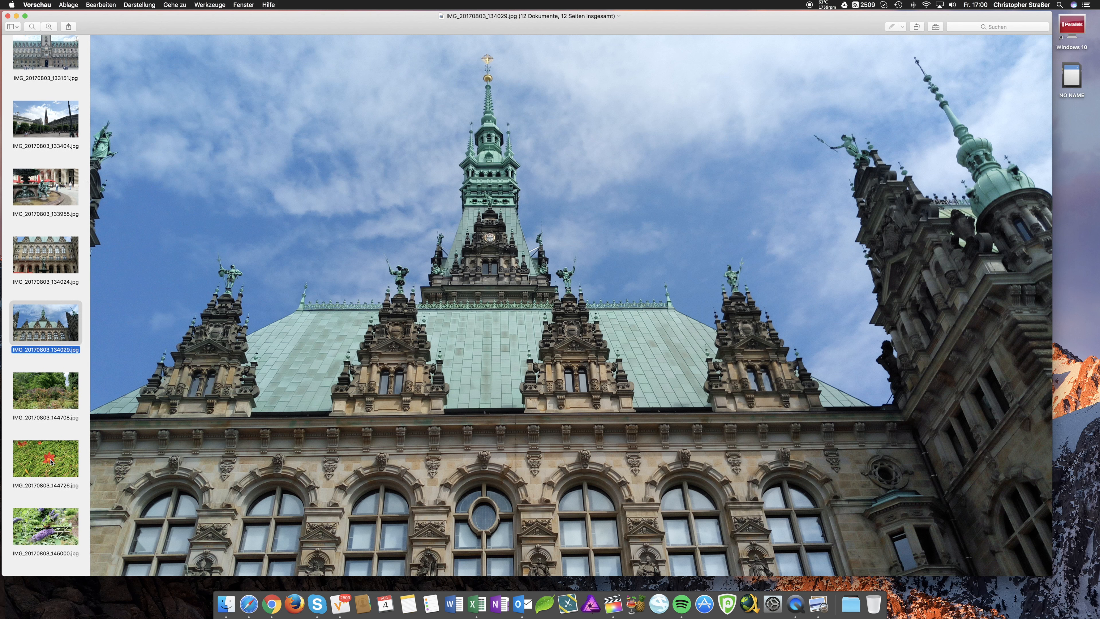
- Show the orange lily photo IMG_20170803_144726.jpg and zoom toward the bloom
left_click(45, 460)
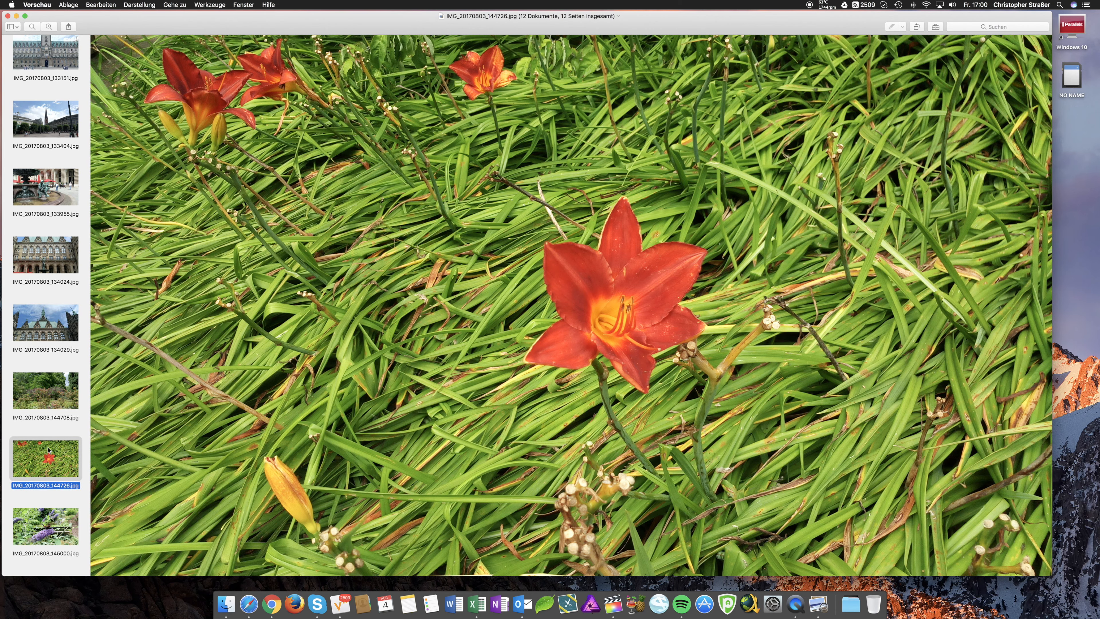
mouse_move(49, 27)
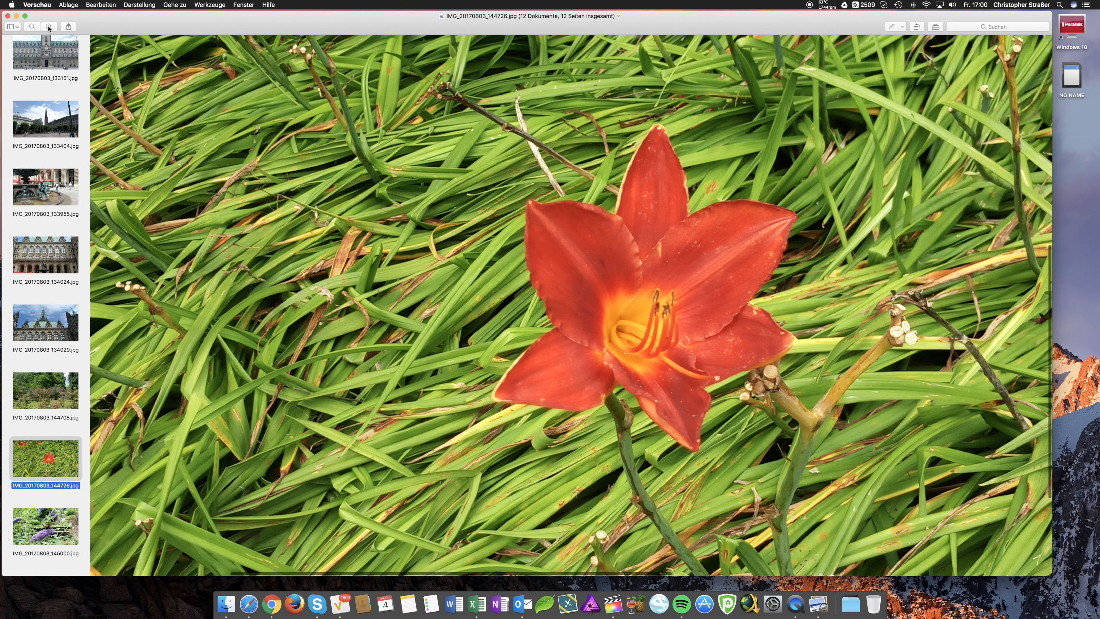
scroll("down", 3)
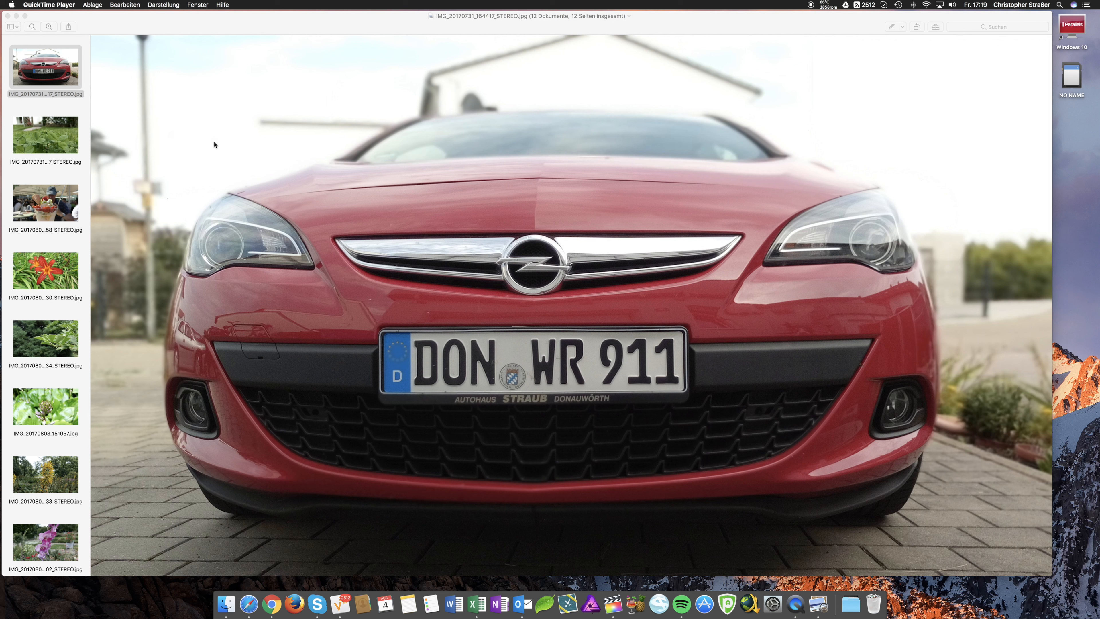
- Refocus Preview and select the ice cream sundae photo IMG_20170803_140658_STEREO.jpg
left_click(44, 135)
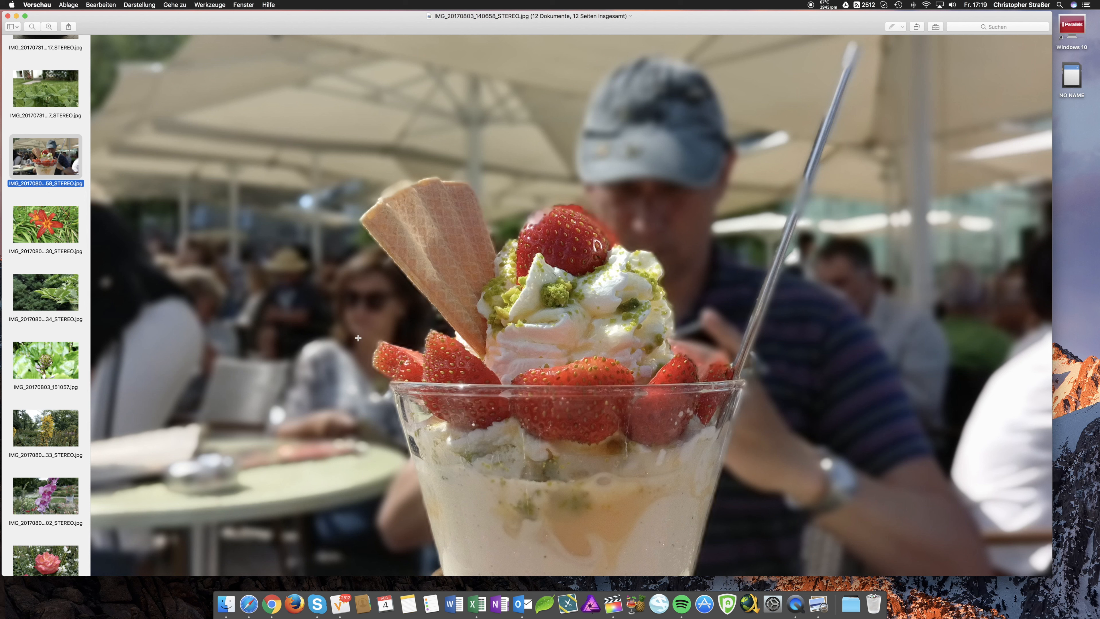
mouse_move(379, 197)
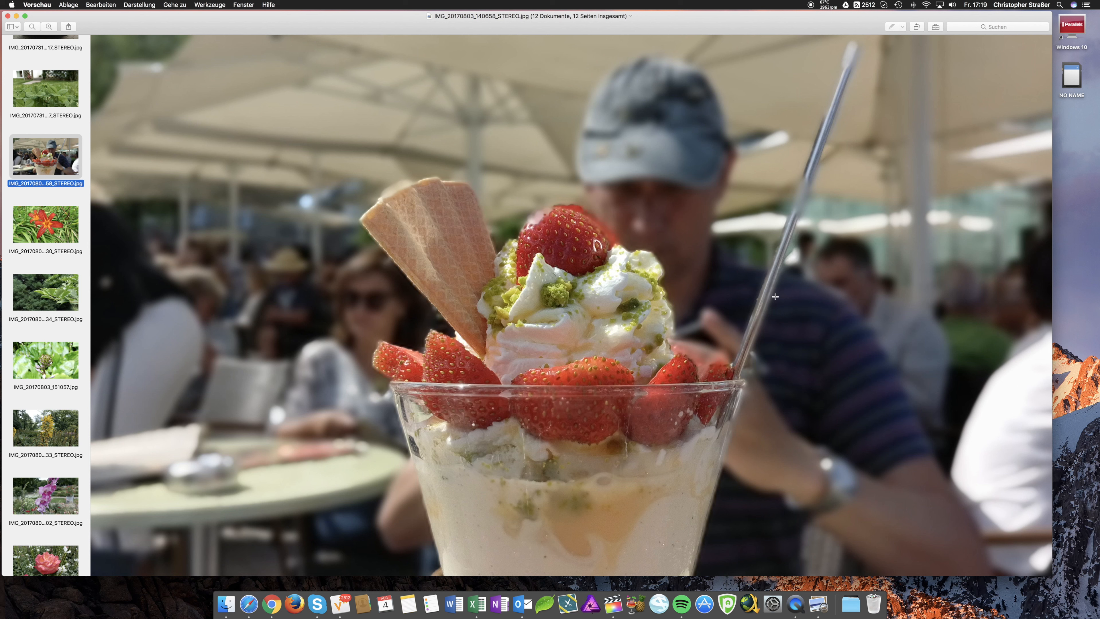
mouse_move(712, 341)
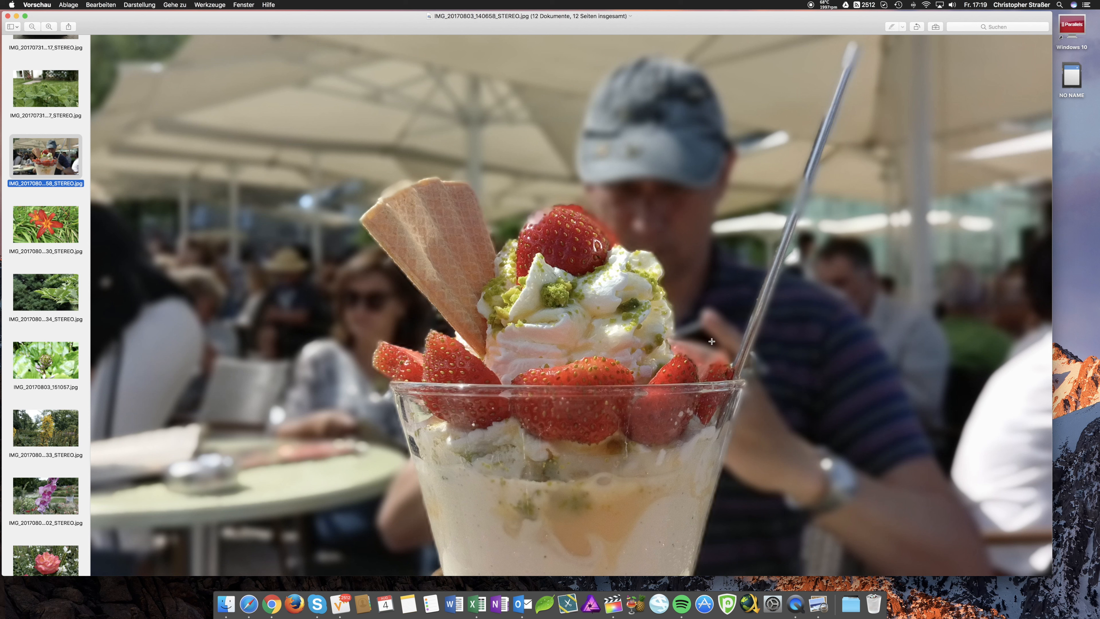
- Show IMG_20170803_144534_STEREO.jpg, the green magnolia leaves against blurred conifers
left_click(44, 294)
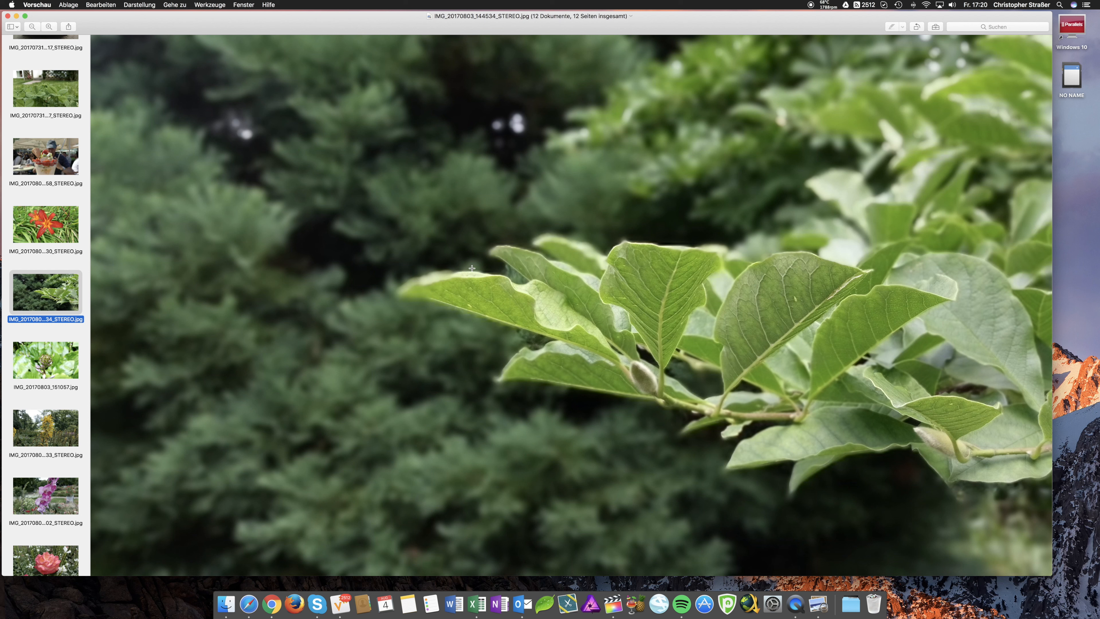
mouse_move(594, 234)
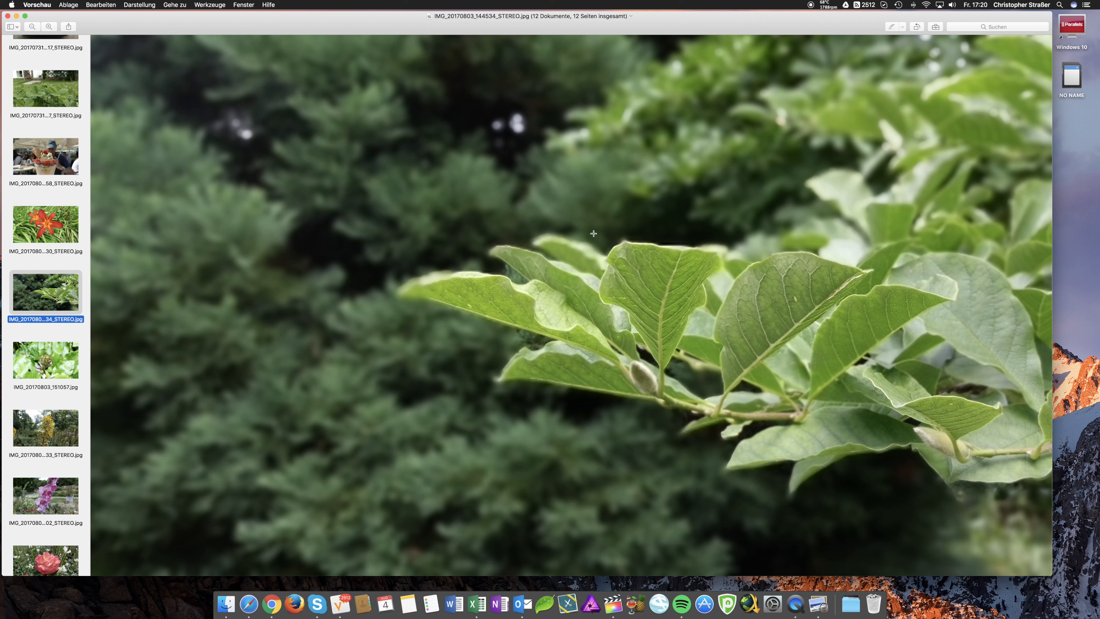
mouse_move(544, 384)
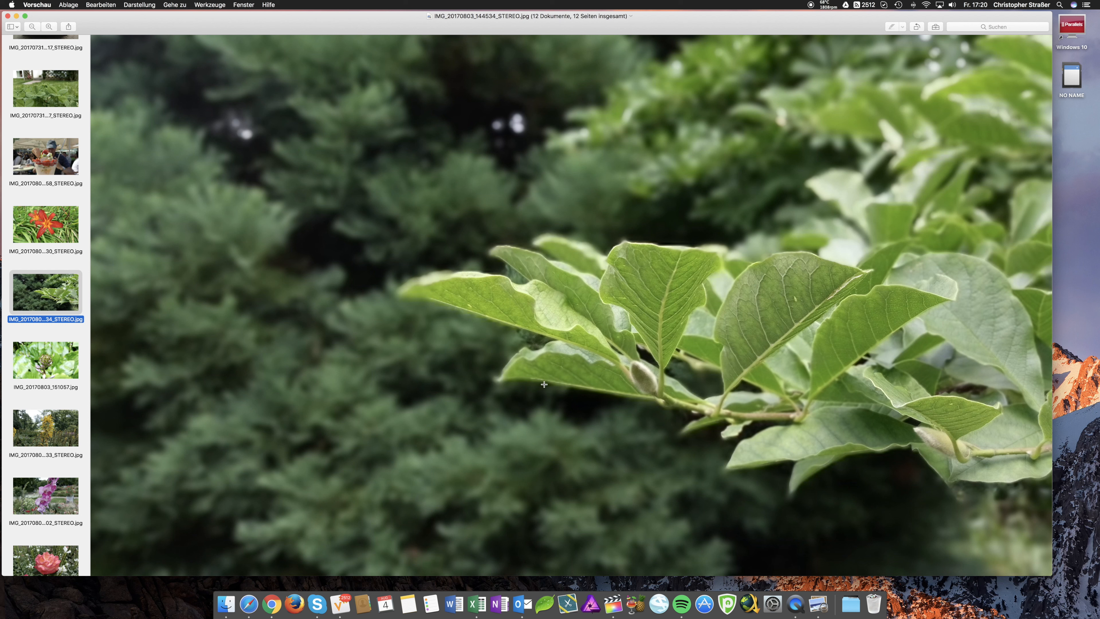
mouse_move(638, 392)
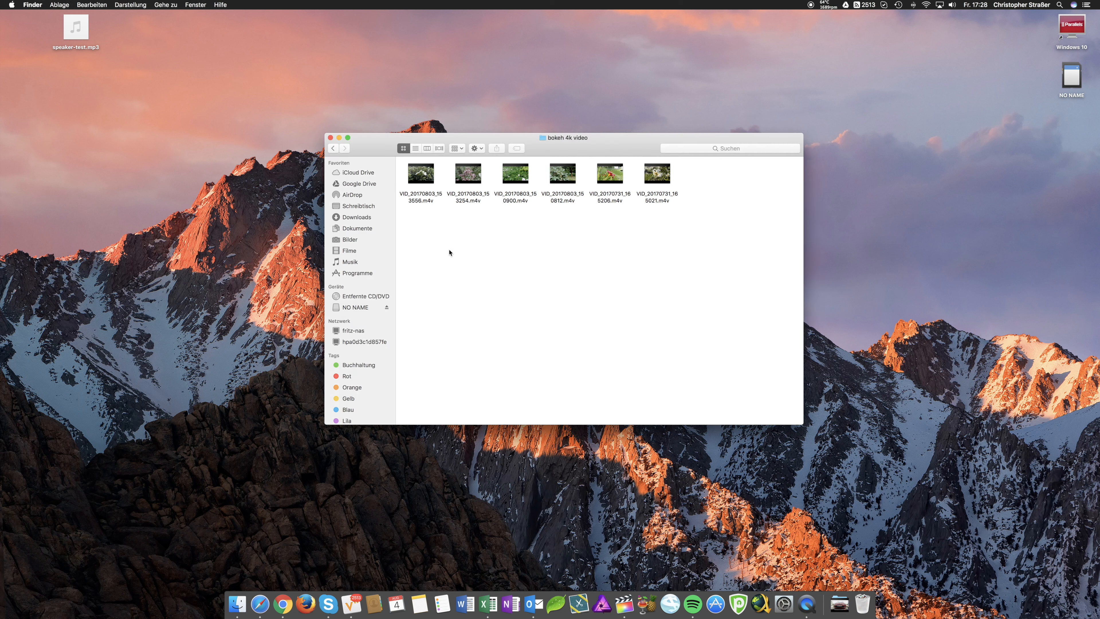
- Select bokeh clip VID_20170731_165206.m4v among the six samples and start it
left_click(419, 173)
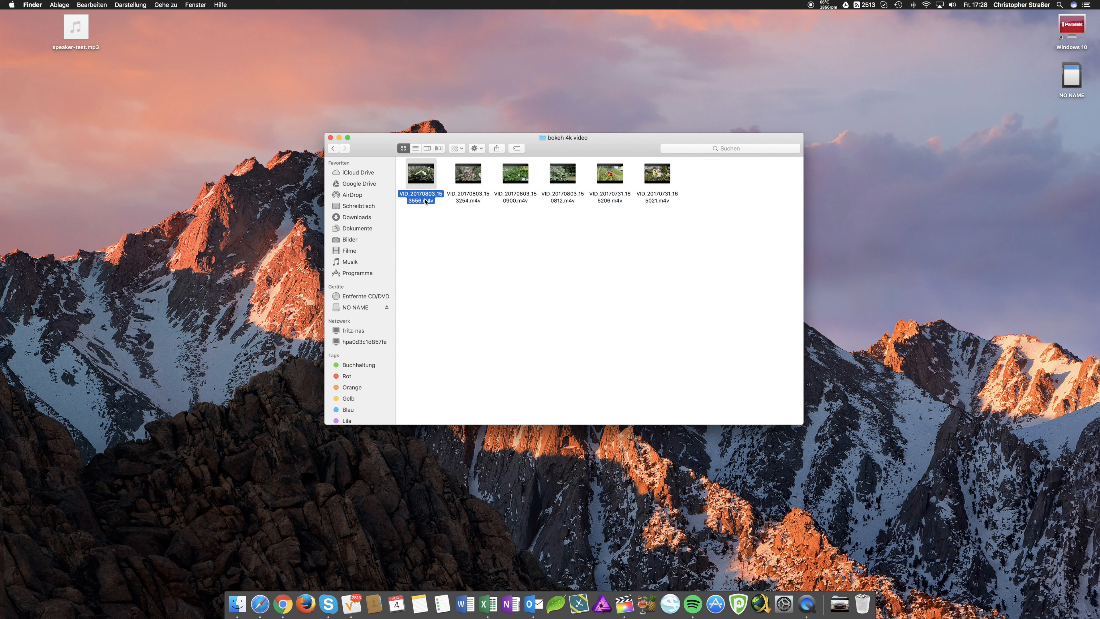
mouse_move(577, 202)
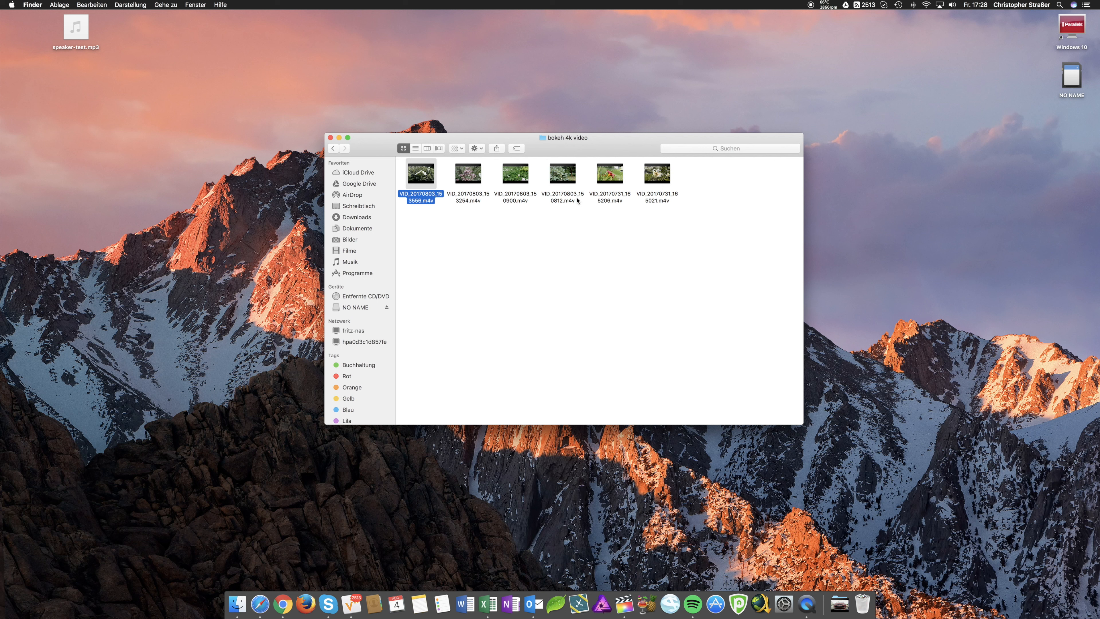
mouse_move(605, 195)
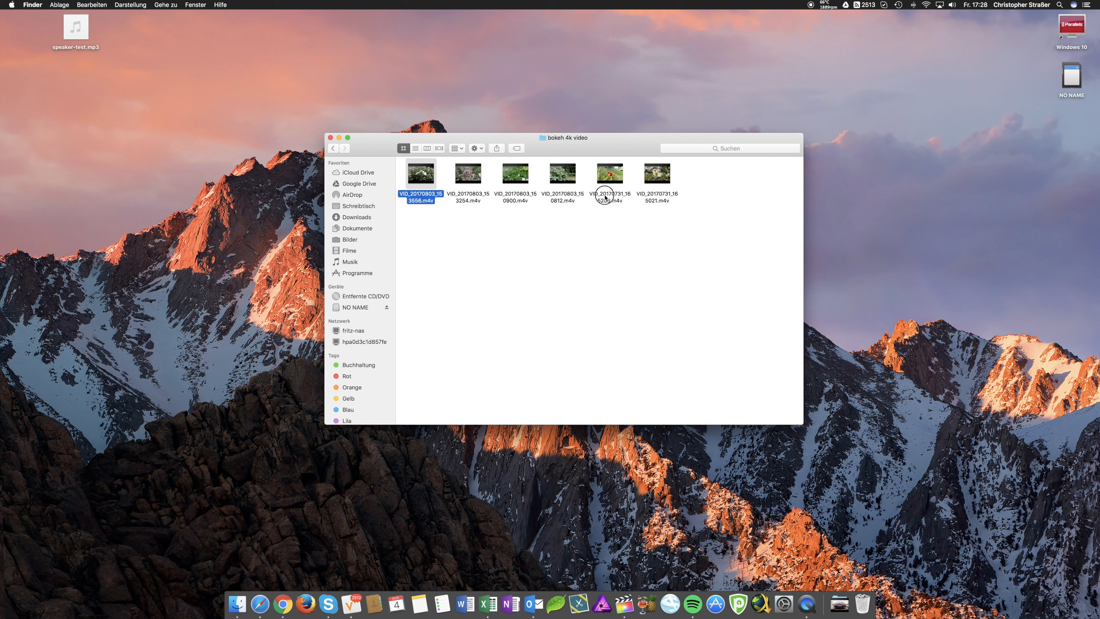
left_click(610, 173)
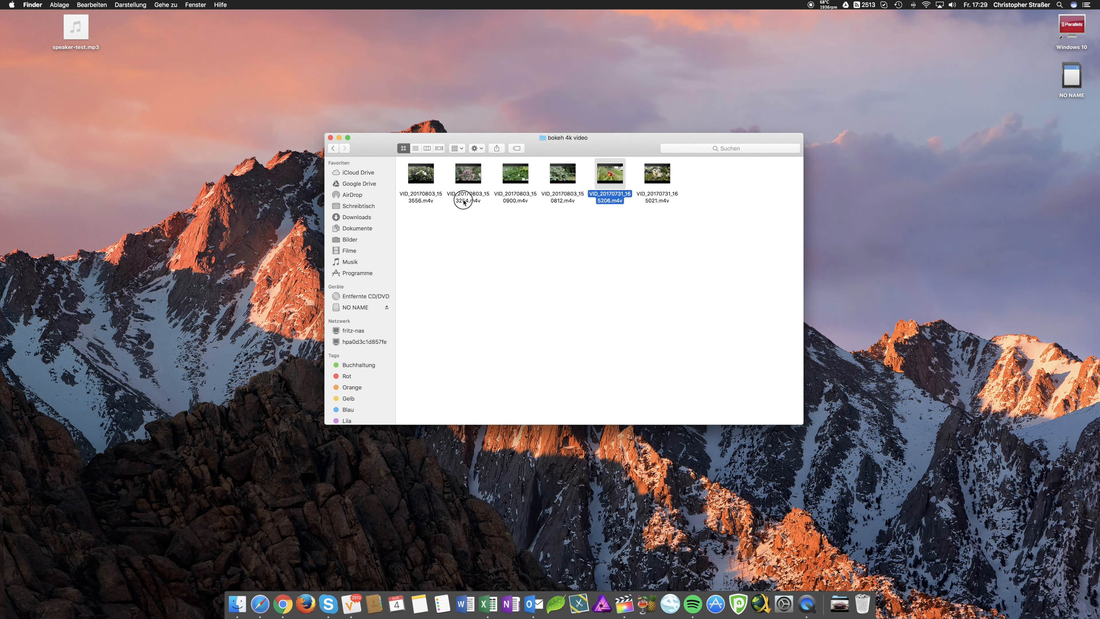
left_click(467, 173)
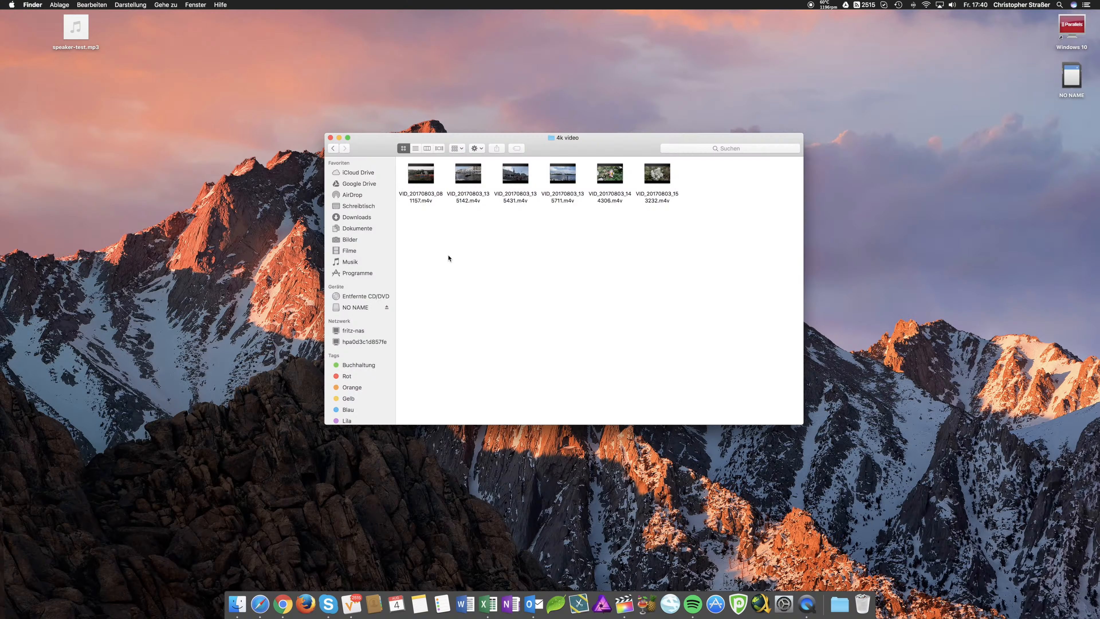
- Launch VID_20170803_144306.m4v from the '4k video' folder in QuickTime Player
left_click(468, 173)
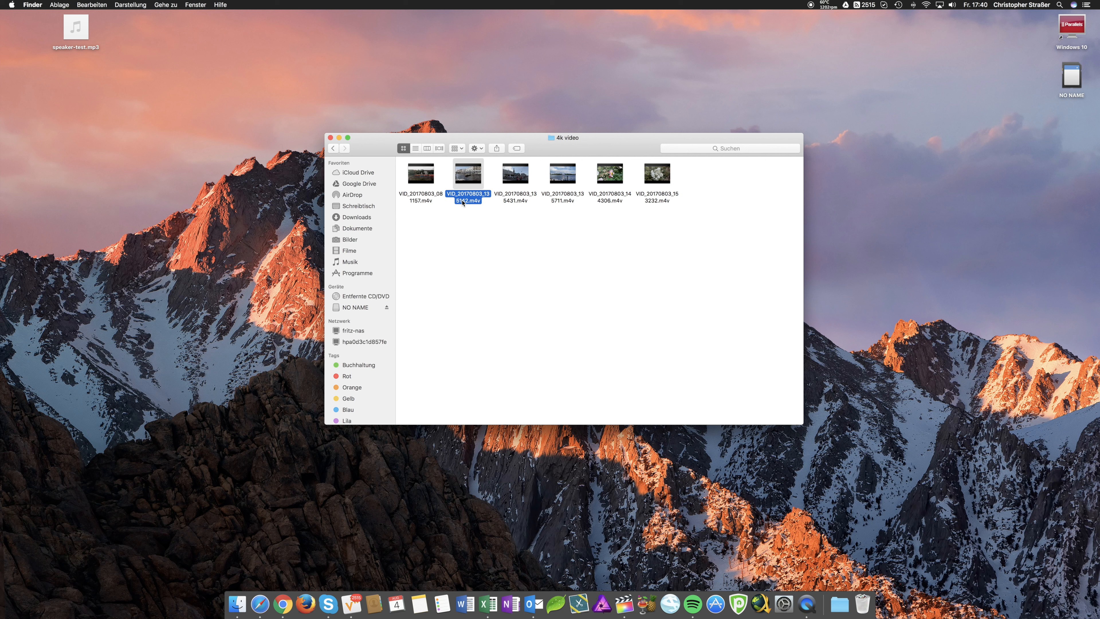
left_click(610, 173)
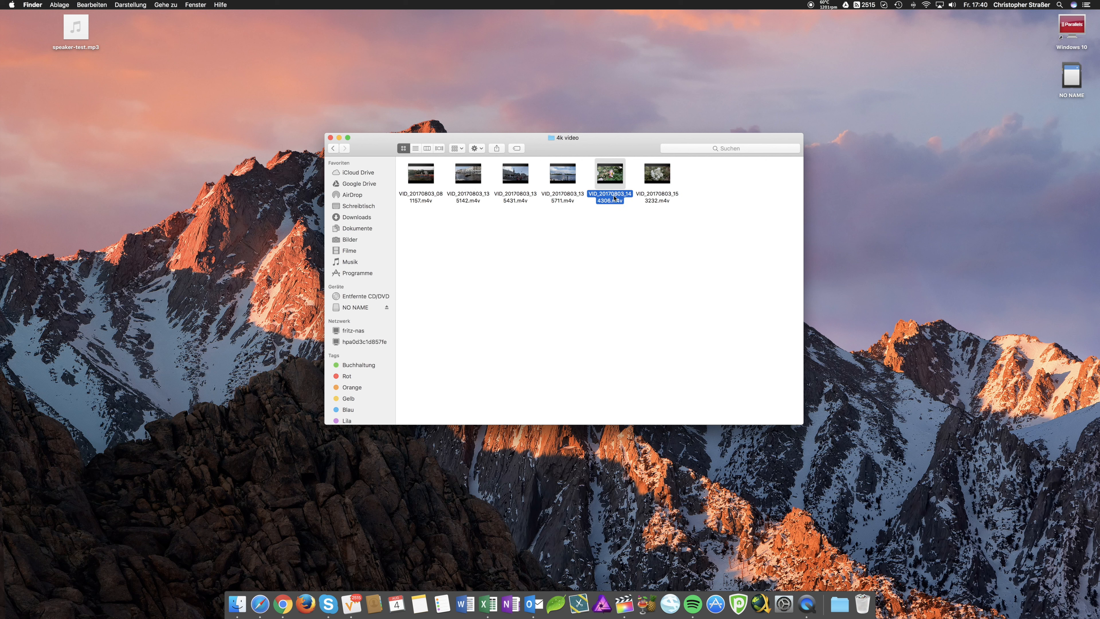
double_click(609, 173)
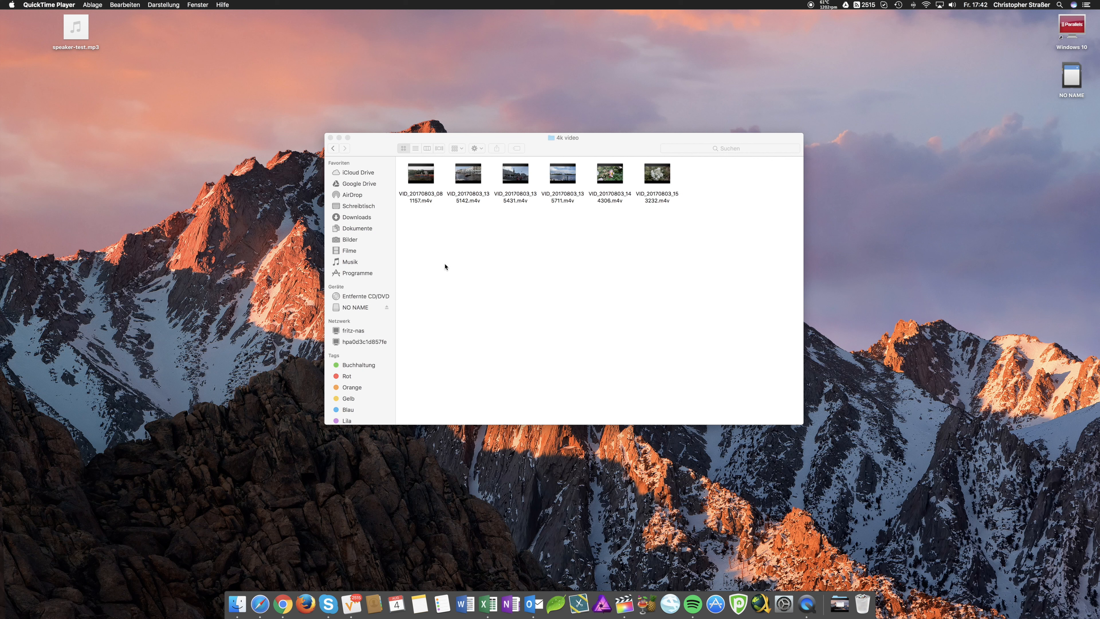